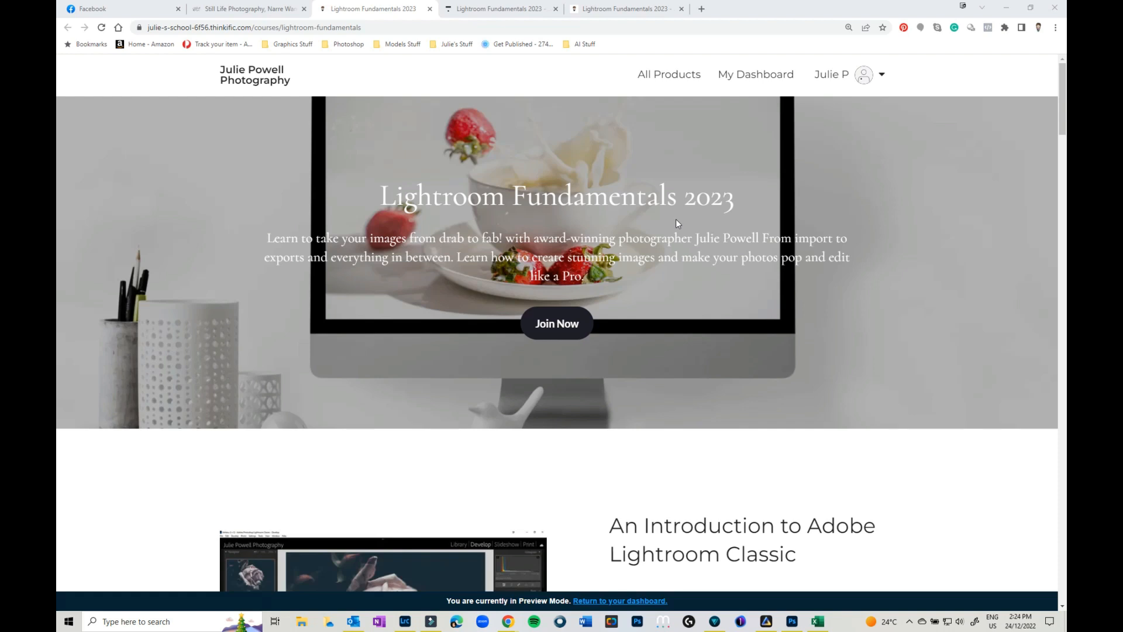
{"action": "mouse_move", "coordinate": [783, 291]}
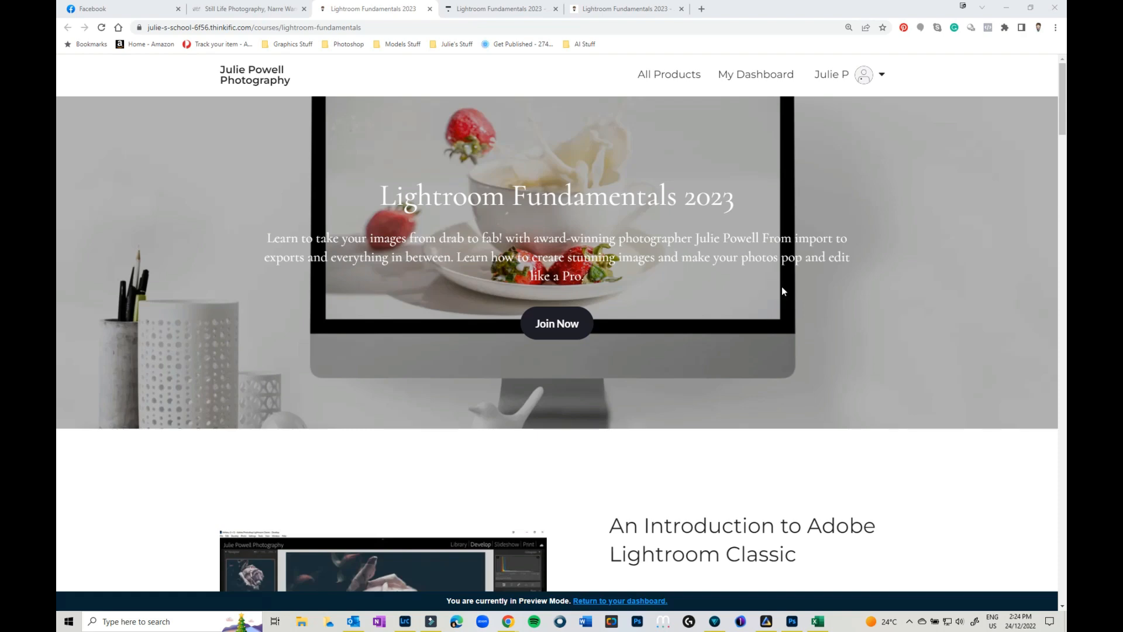
Scroll past the intro, What's included, Class Synopsis and Why sections to Course curriculum
{"action": "scroll", "scroll_direction": "down", "scroll_amount": 3}
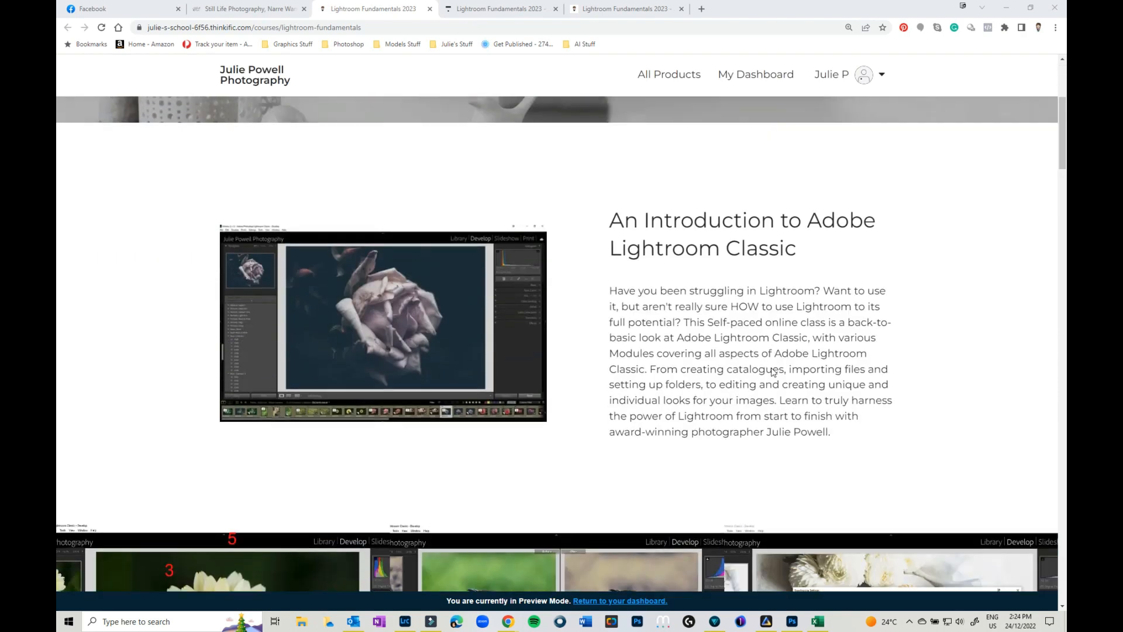
{"action": "scroll", "scroll_direction": "down", "scroll_amount": 3}
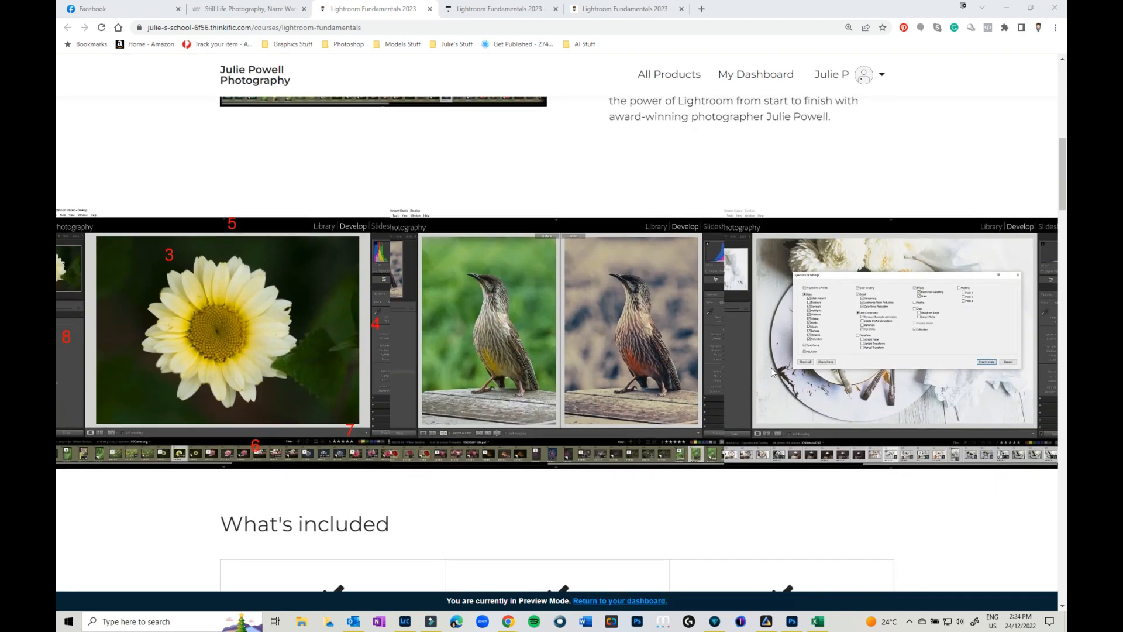
{"action": "scroll", "scroll_direction": "down", "scroll_amount": 3}
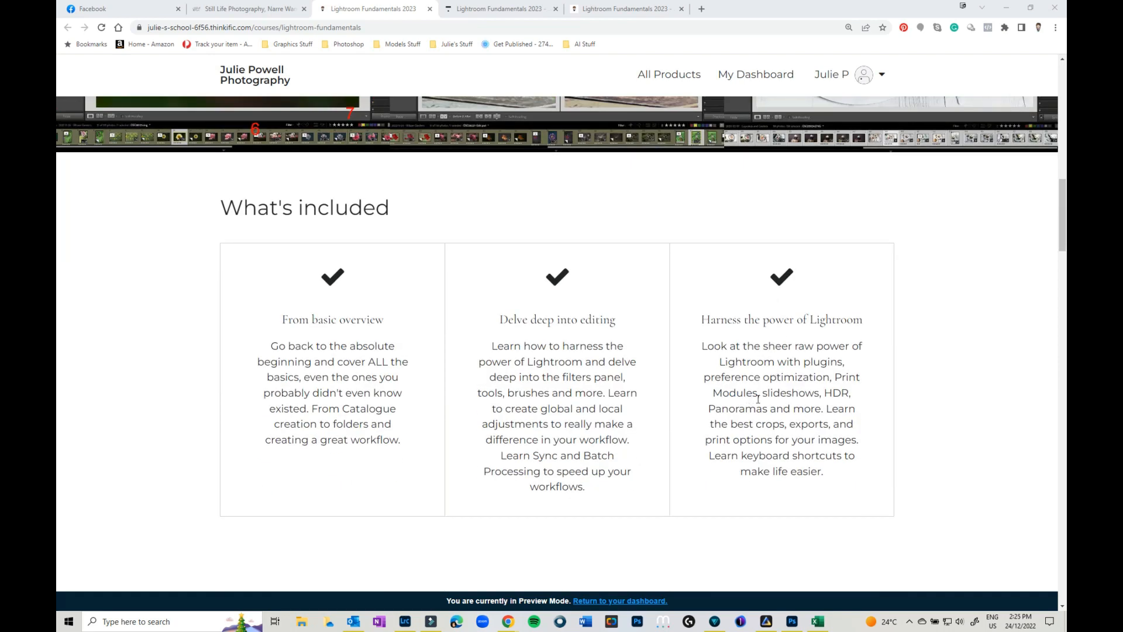
{"action": "scroll", "scroll_direction": "up", "scroll_amount": 3}
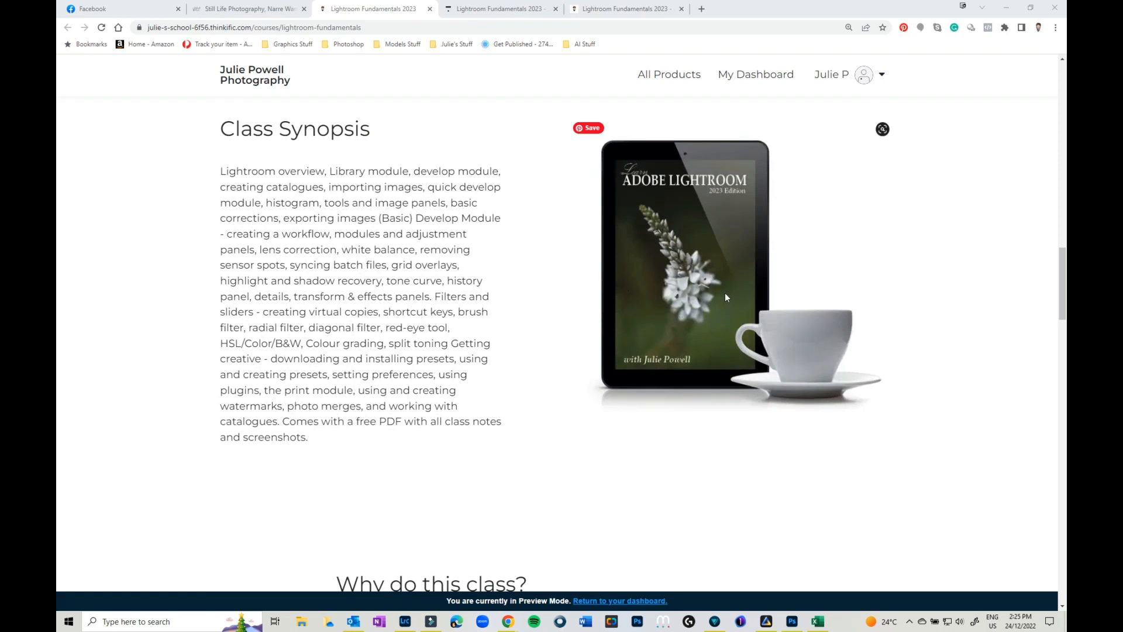
{"action": "mouse_move", "coordinate": [652, 309]}
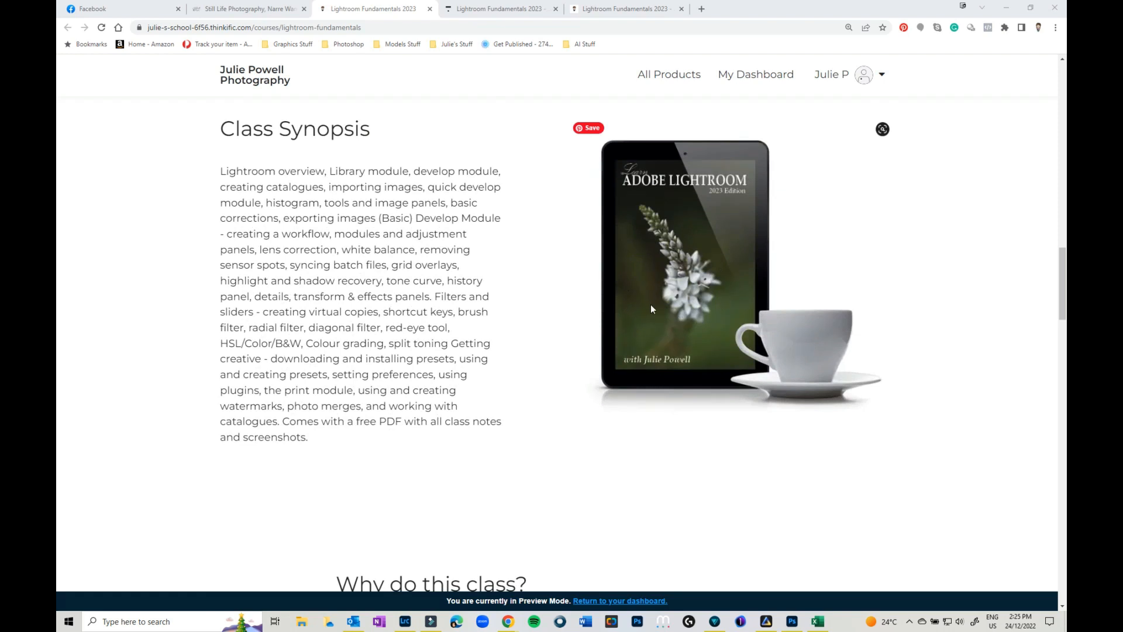
{"action": "mouse_move", "coordinate": [716, 230]}
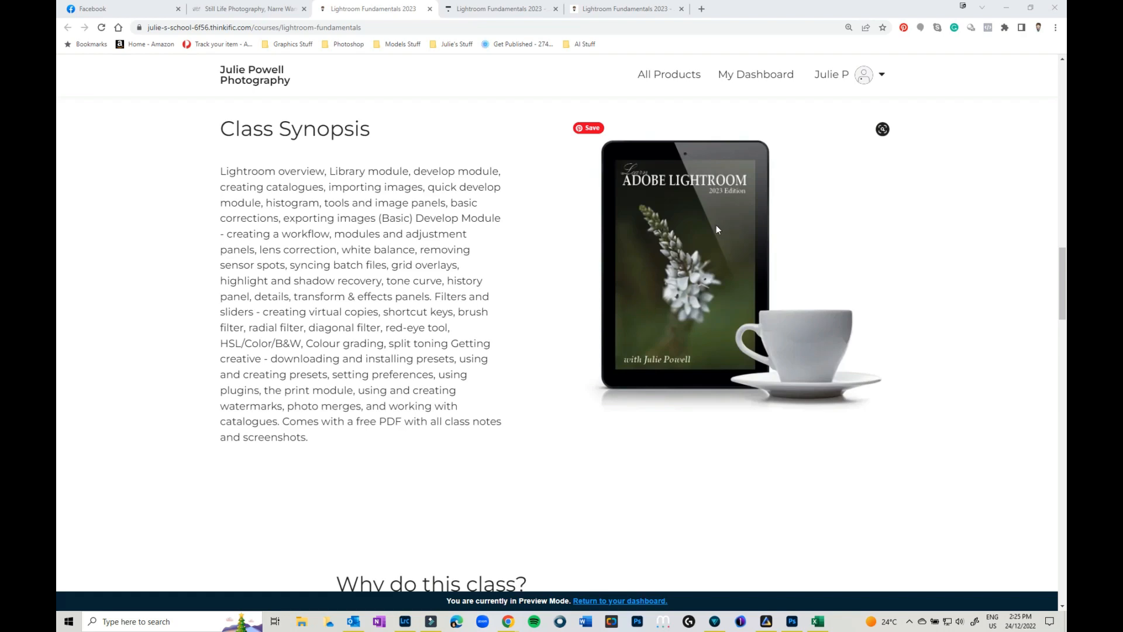
{"action": "scroll", "scroll_direction": "down", "scroll_amount": 3}
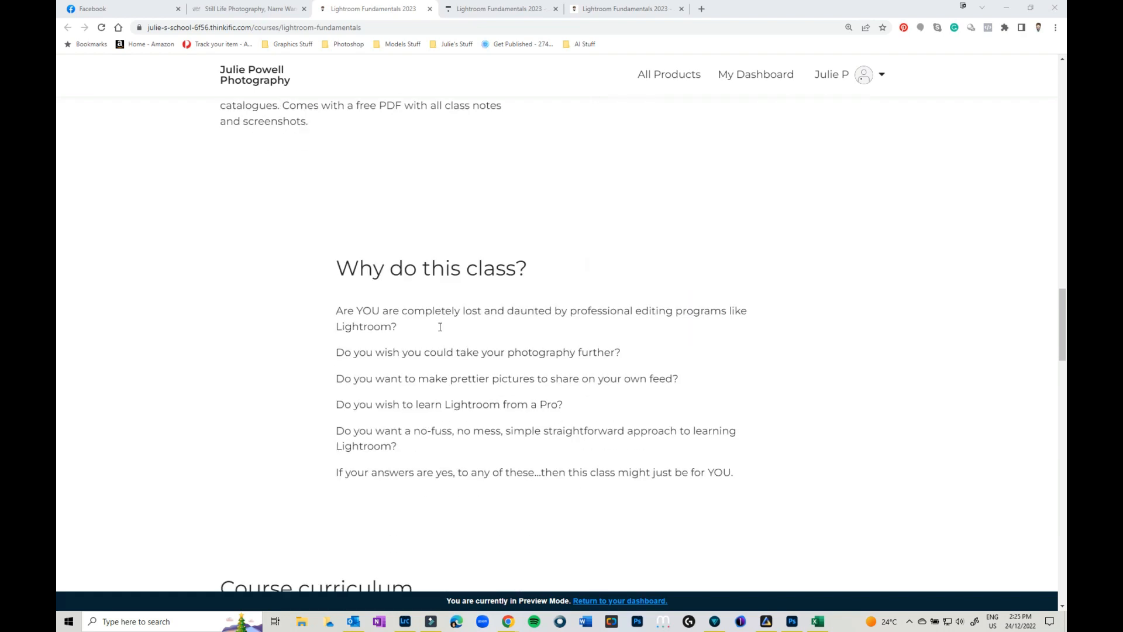
{"action": "scroll", "scroll_direction": "down", "scroll_amount": 3}
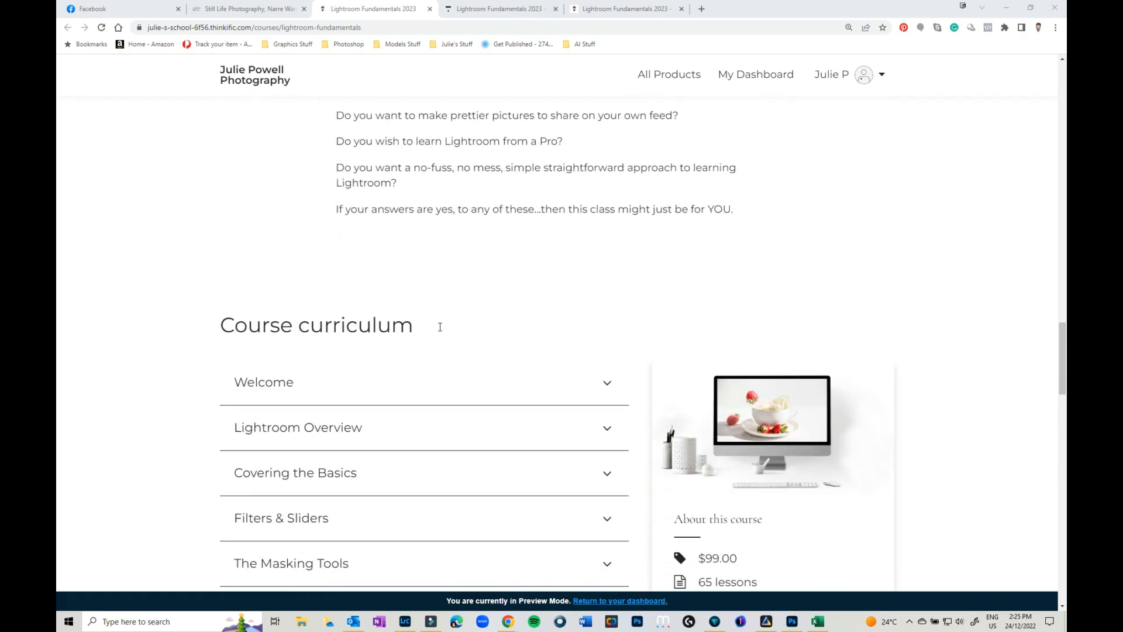
Expand the Welcome module's five lessons and enter the course player on Welcome
{"action": "scroll", "scroll_direction": "down", "scroll_amount": 3}
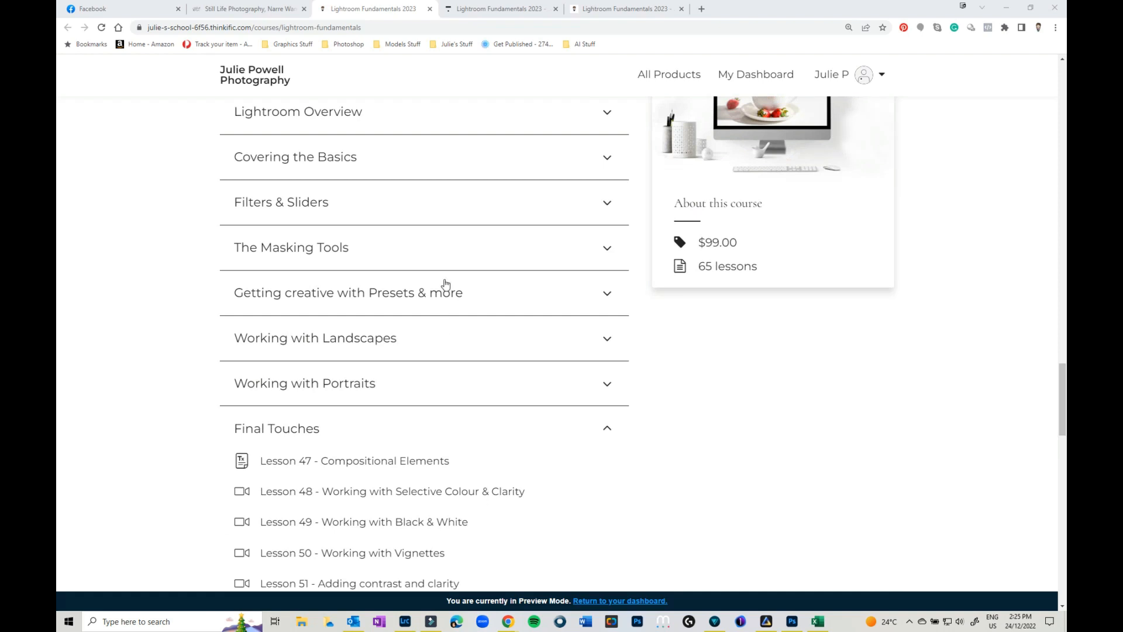
{"action": "scroll", "scroll_direction": "up", "scroll_amount": 3}
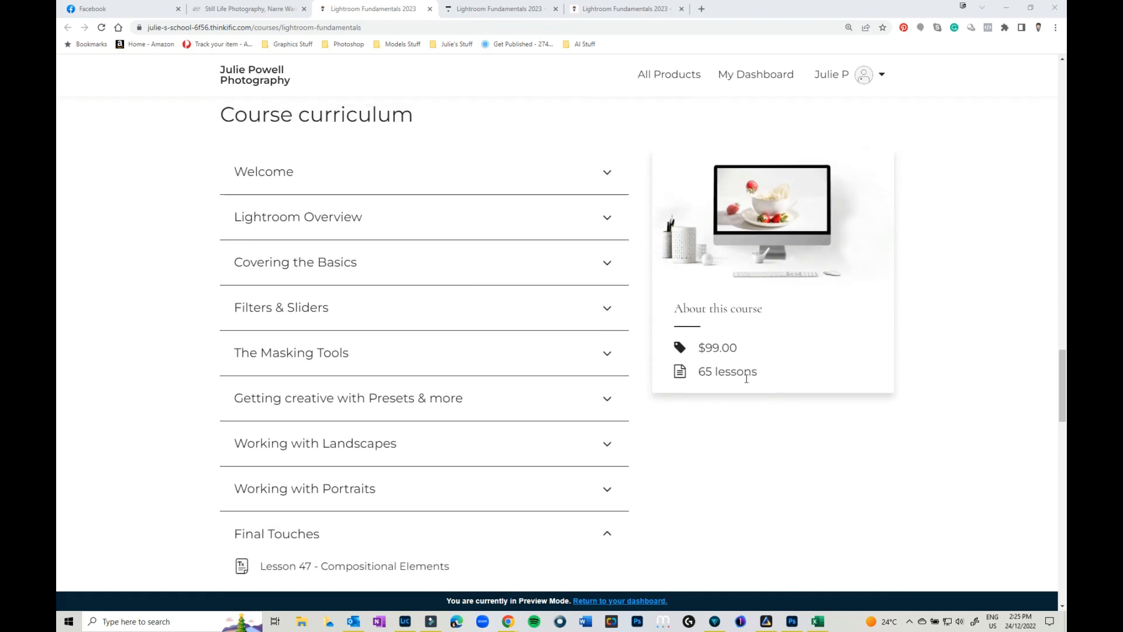
{"action": "left_click", "coordinate": [607, 172]}
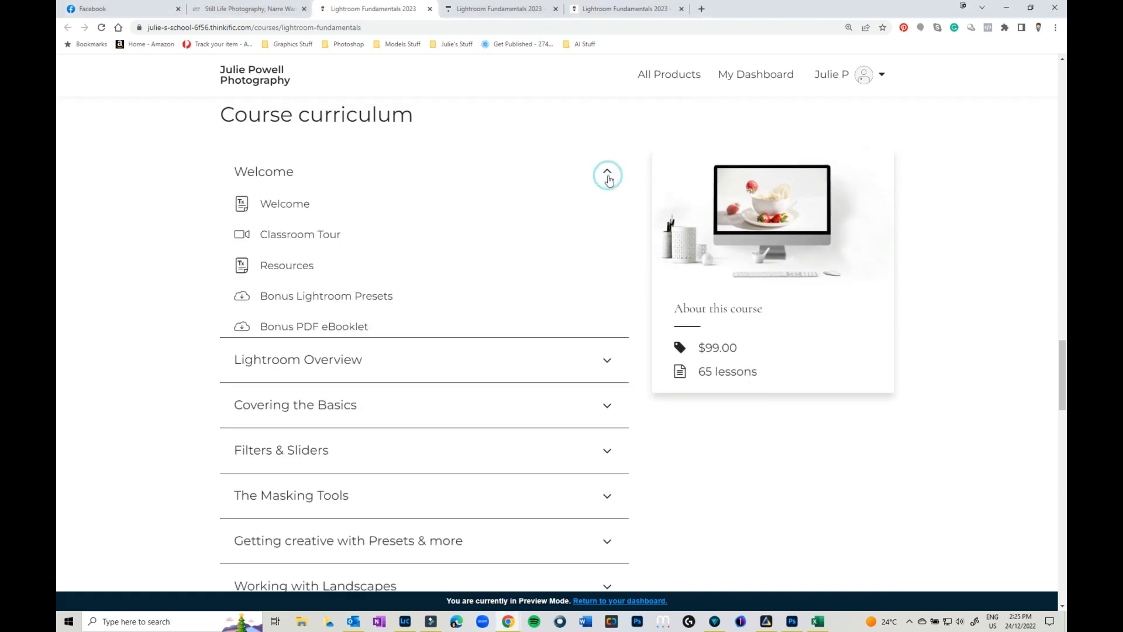
{"action": "left_click", "coordinate": [607, 172]}
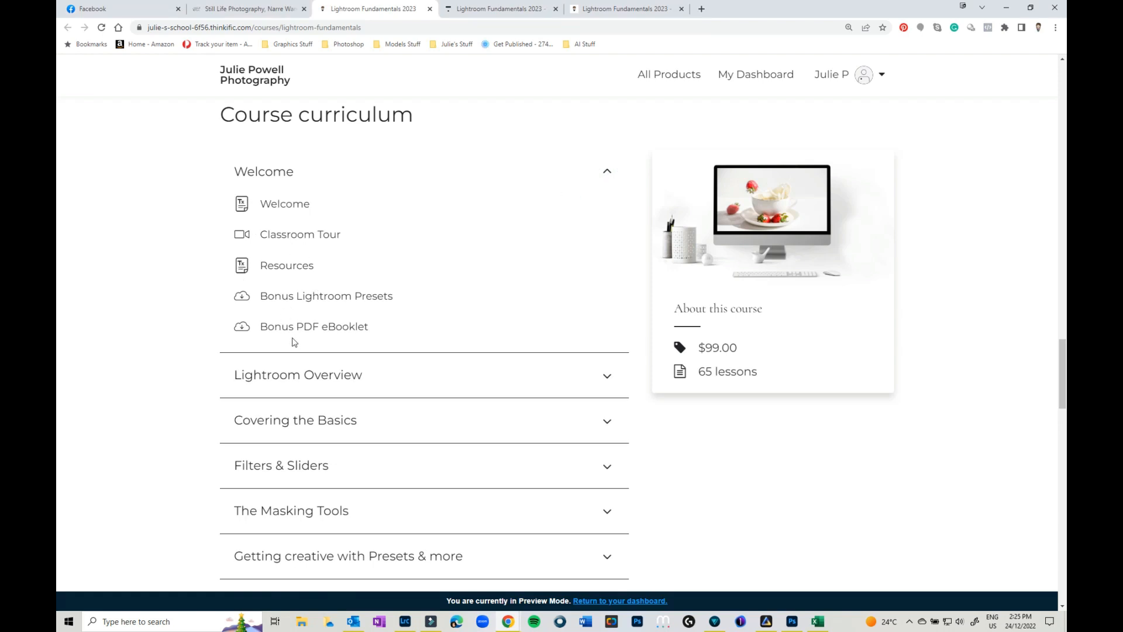
{"action": "left_click", "coordinate": [606, 171]}
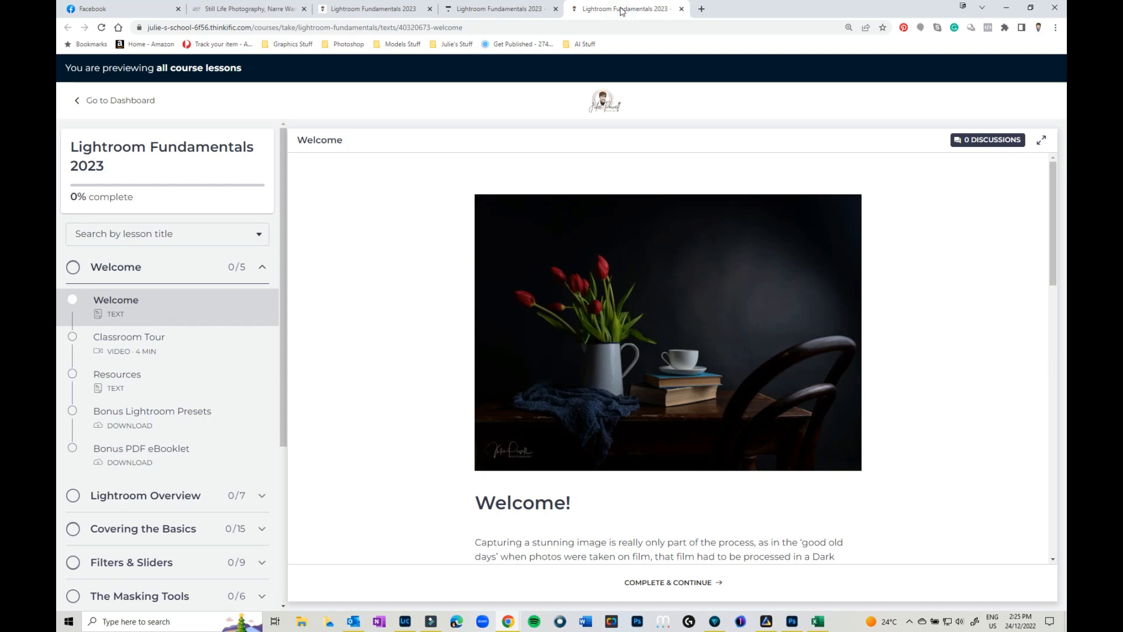
{"action": "mouse_move", "coordinate": [754, 309]}
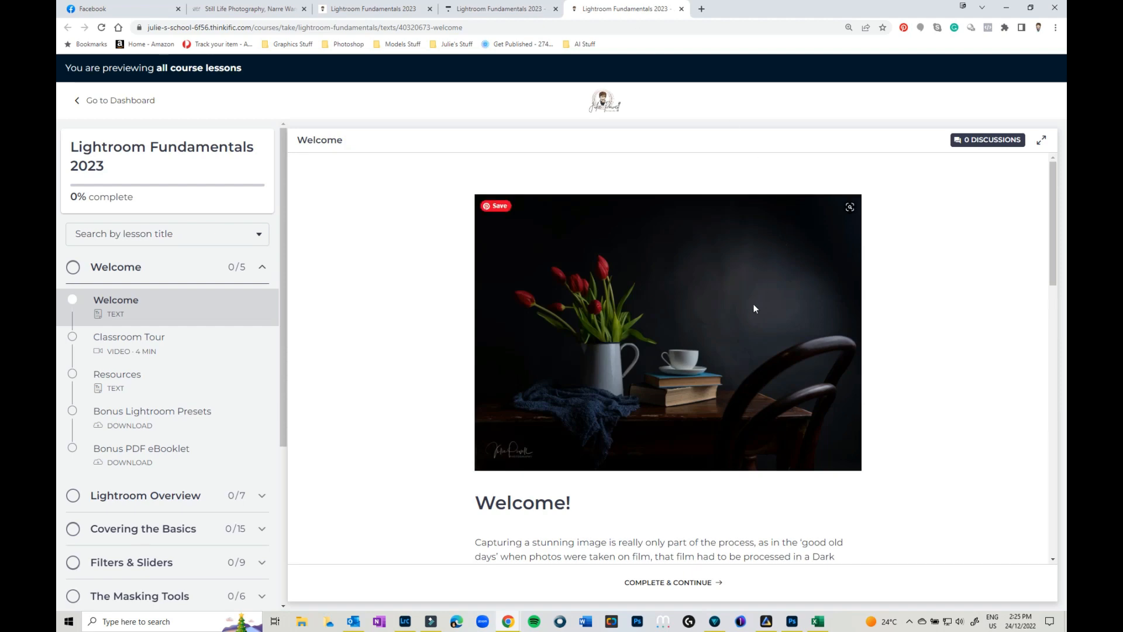
Scroll through the Welcome lesson text, then open the Classroom Tour video lesson
{"action": "scroll", "scroll_direction": "down", "scroll_amount": 3}
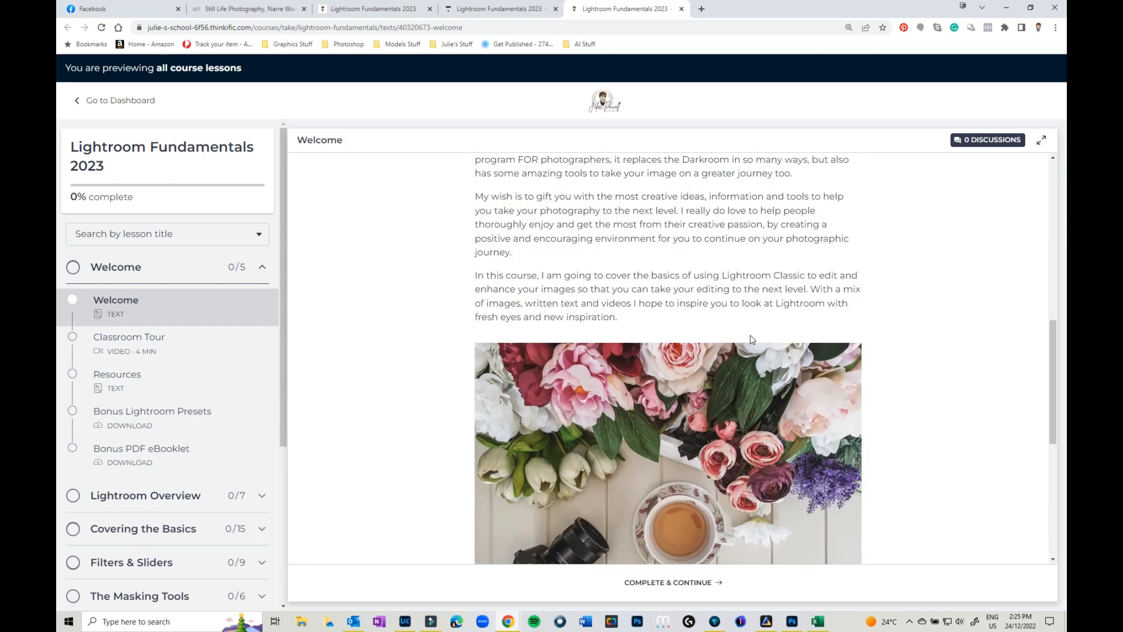
{"action": "left_click", "coordinate": [129, 344]}
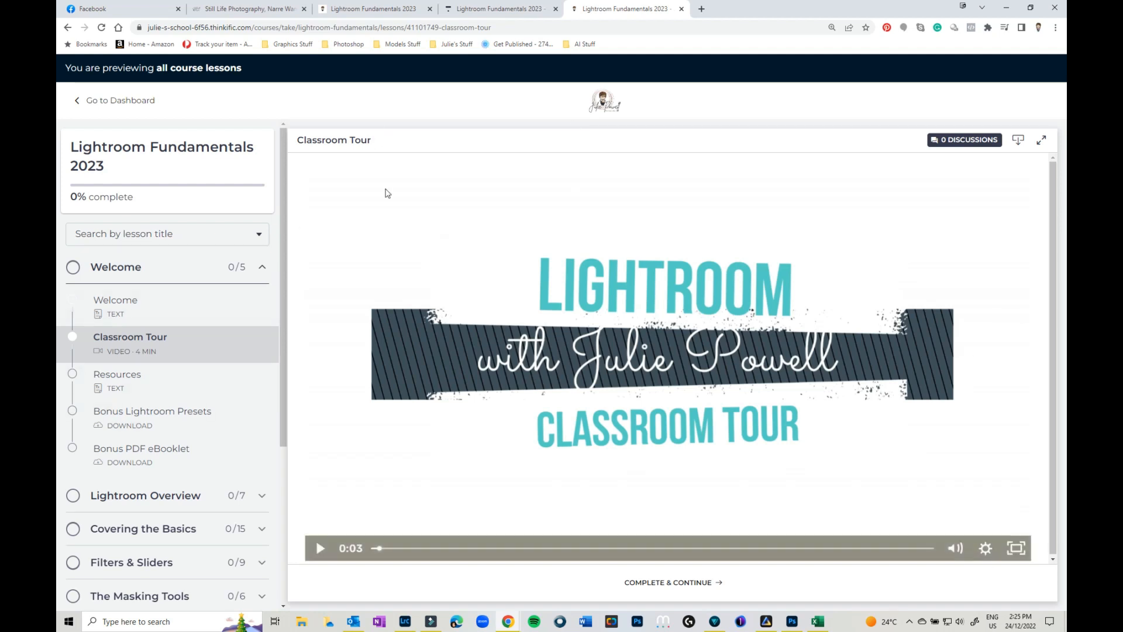
{"action": "mouse_move", "coordinate": [686, 347]}
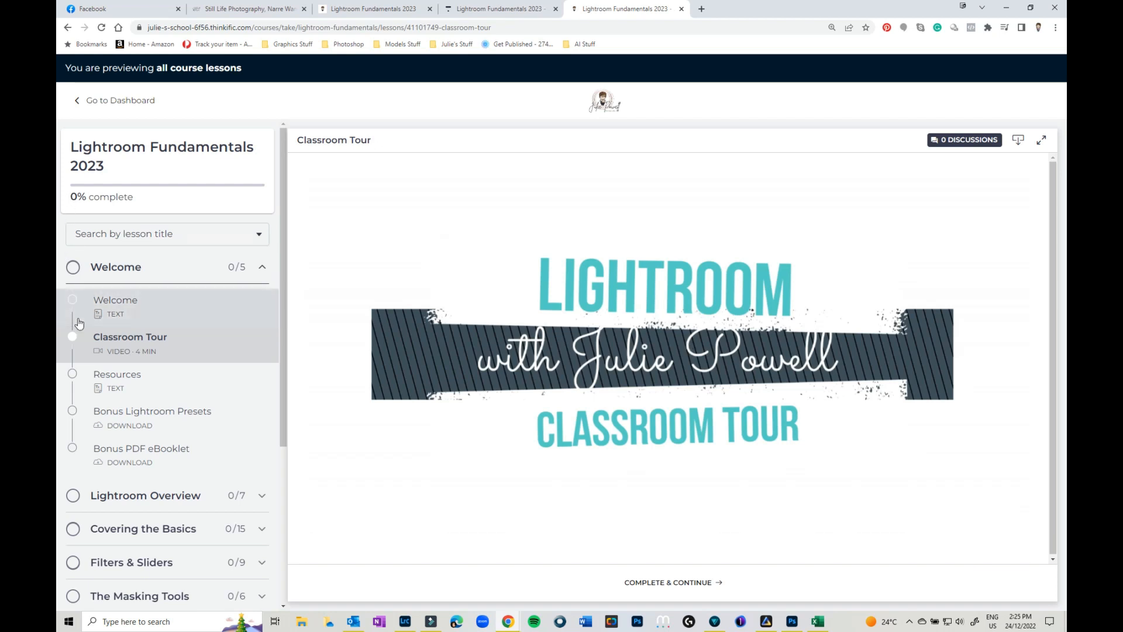
{"action": "mouse_move", "coordinate": [212, 195]}
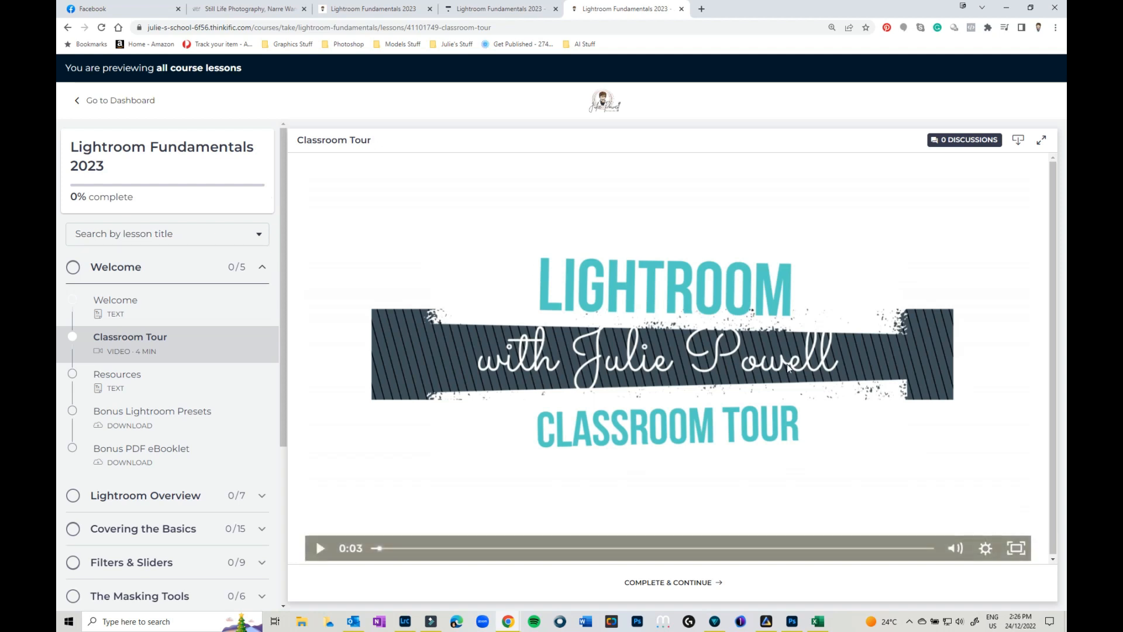
Open the Resources lesson showing its Facebook Group section
{"action": "left_click", "coordinate": [117, 374]}
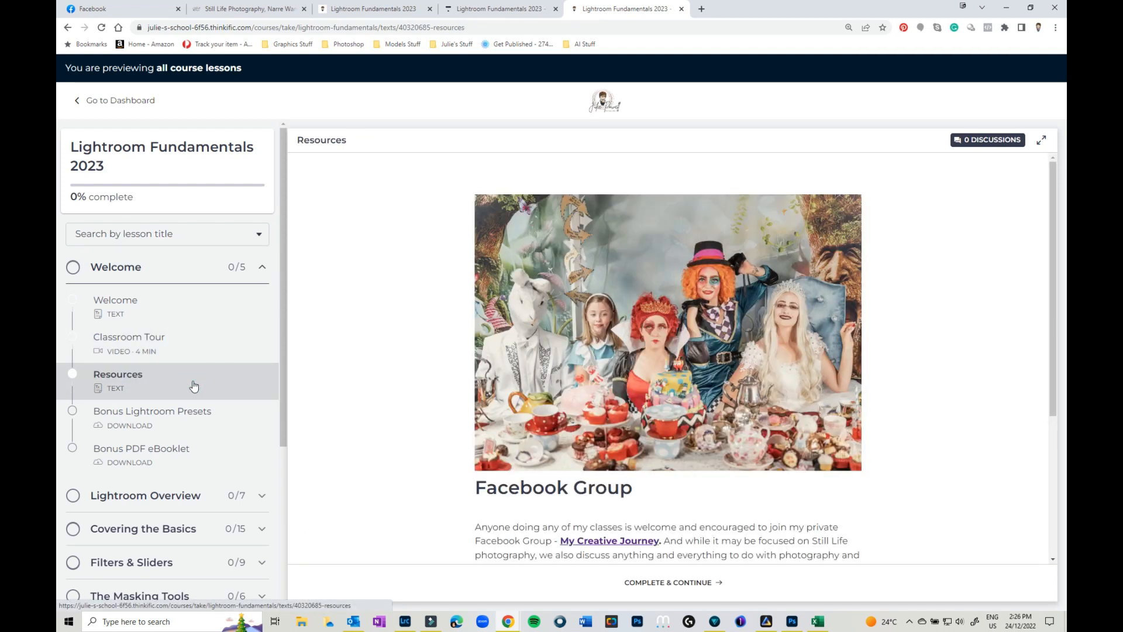
Open Bonus Lightroom Presets and scroll to its Sleeping Beauty.zip and JPP - Dark & Moody.zip downloads
{"action": "scroll", "scroll_direction": "down", "scroll_amount": 3}
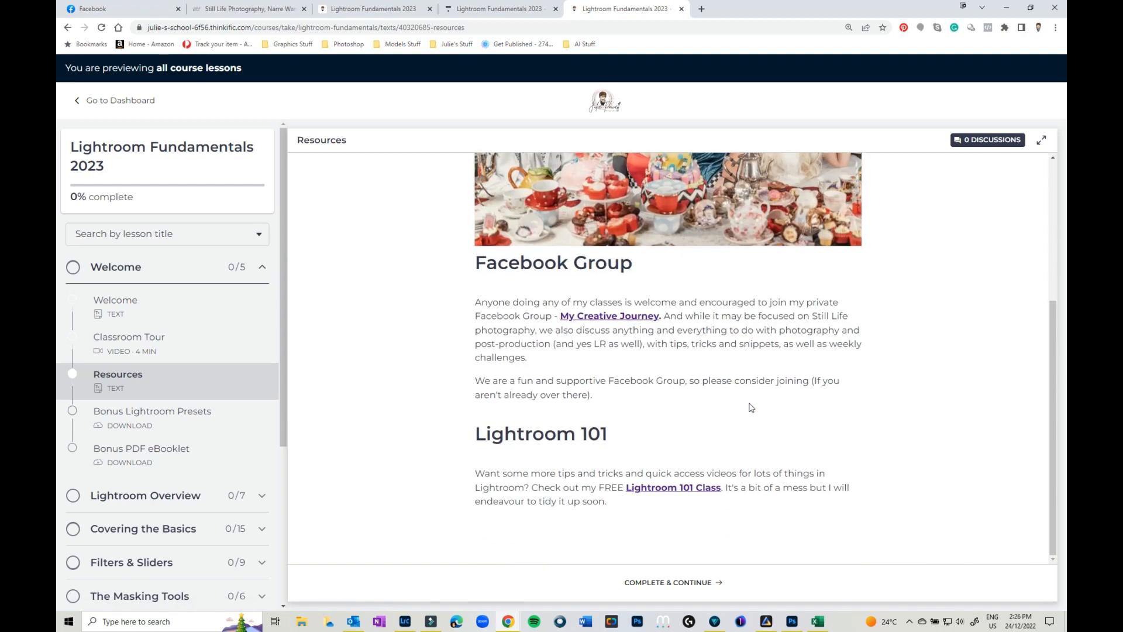
{"action": "mouse_move", "coordinate": [632, 491]}
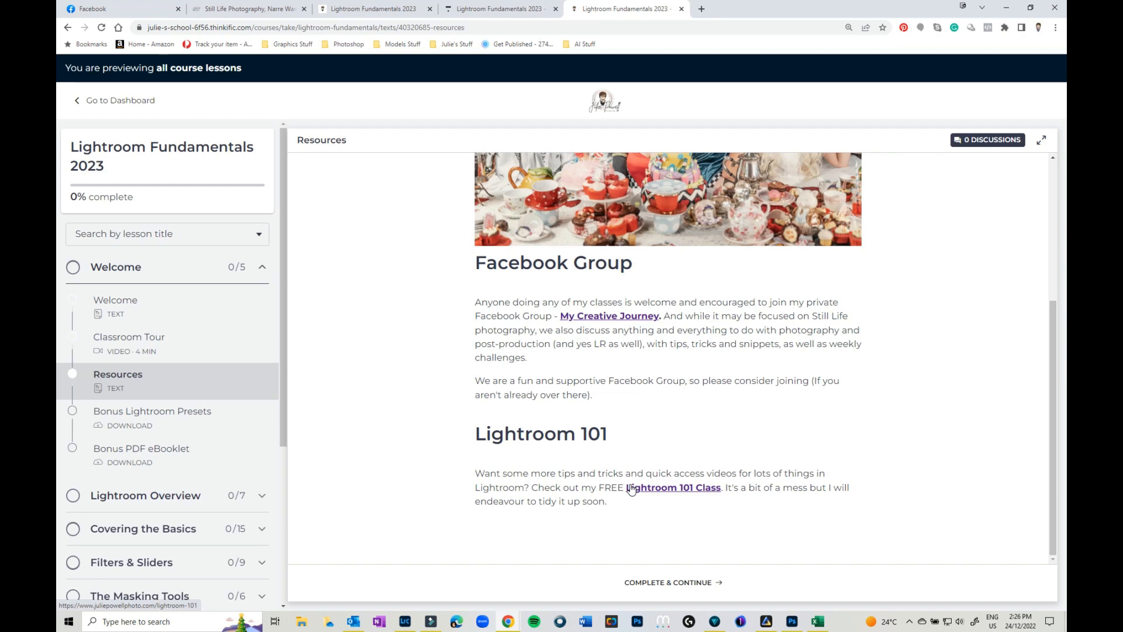
{"action": "left_click", "coordinate": [150, 411]}
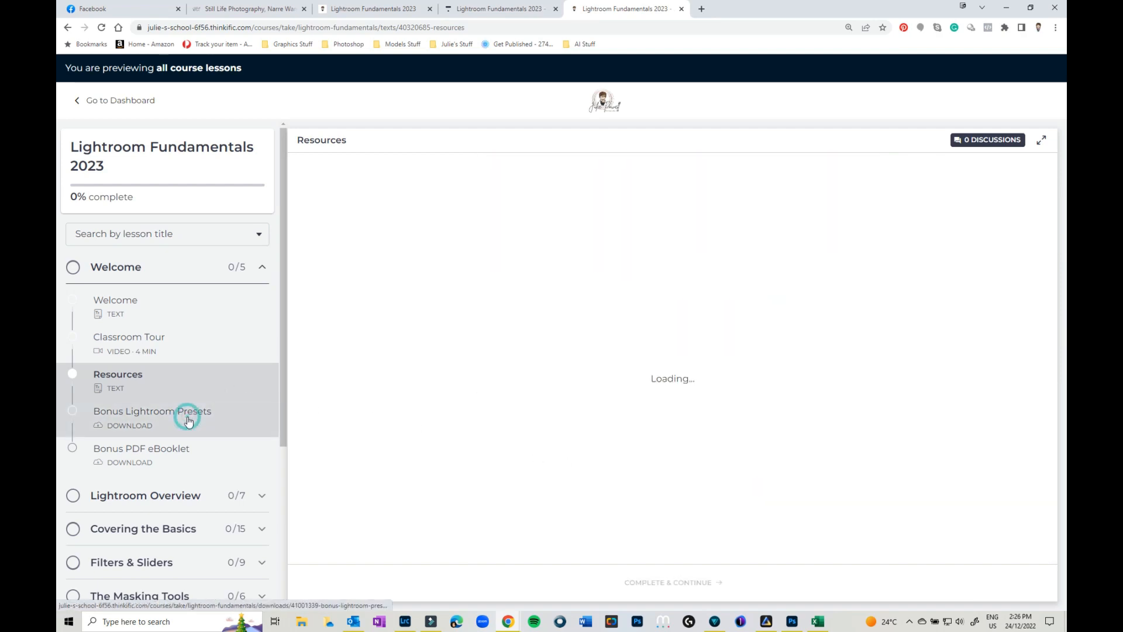
{"action": "left_click", "coordinate": [153, 411]}
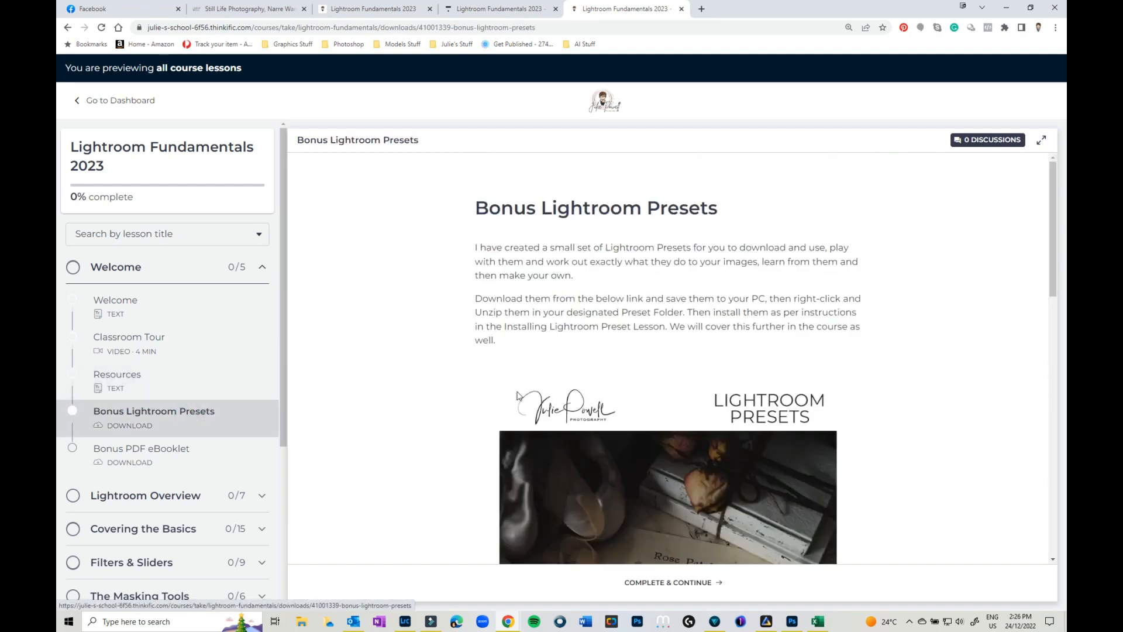
{"action": "scroll", "scroll_direction": "down", "scroll_amount": 3}
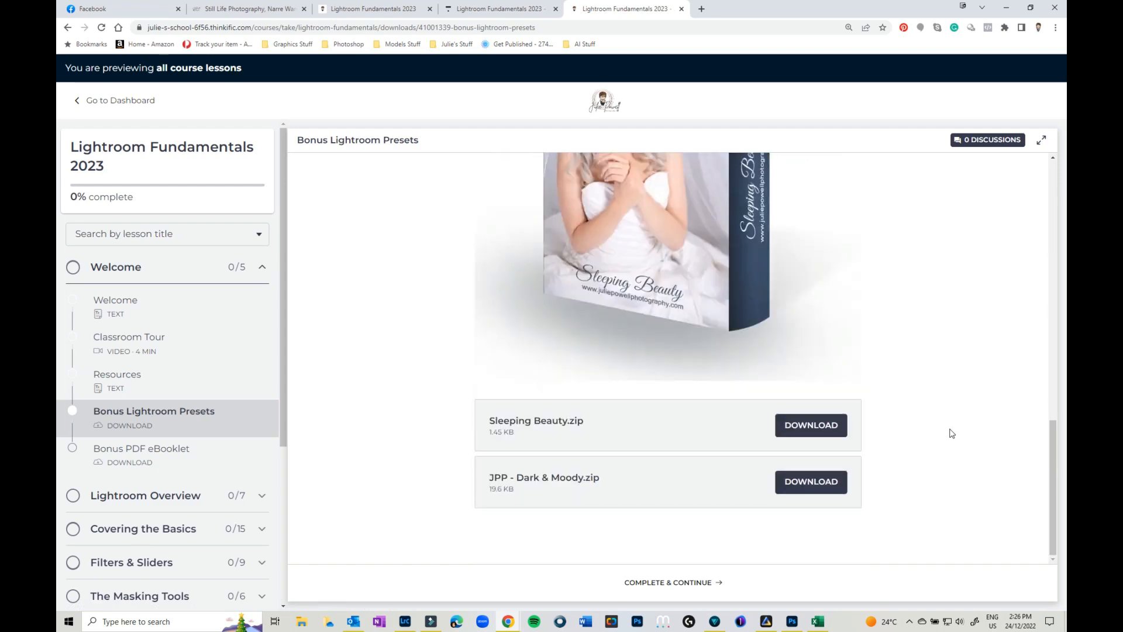
{"action": "mouse_move", "coordinate": [119, 466]}
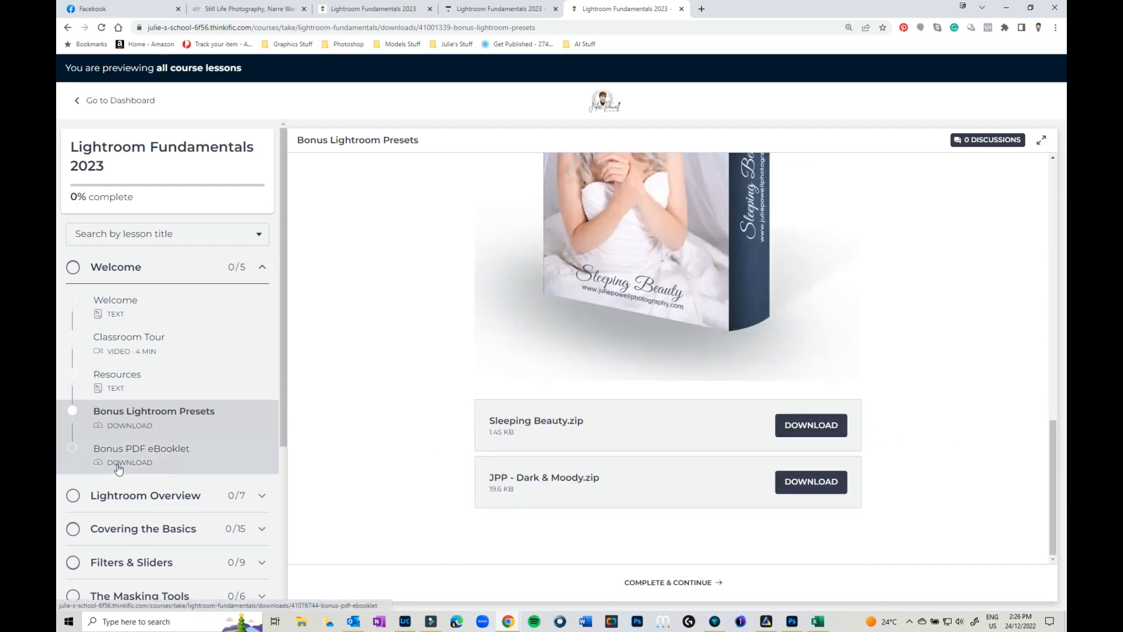
Open the Bonus PDF eBooklet lesson and scroll through its eBook PDF
{"action": "left_click", "coordinate": [141, 448]}
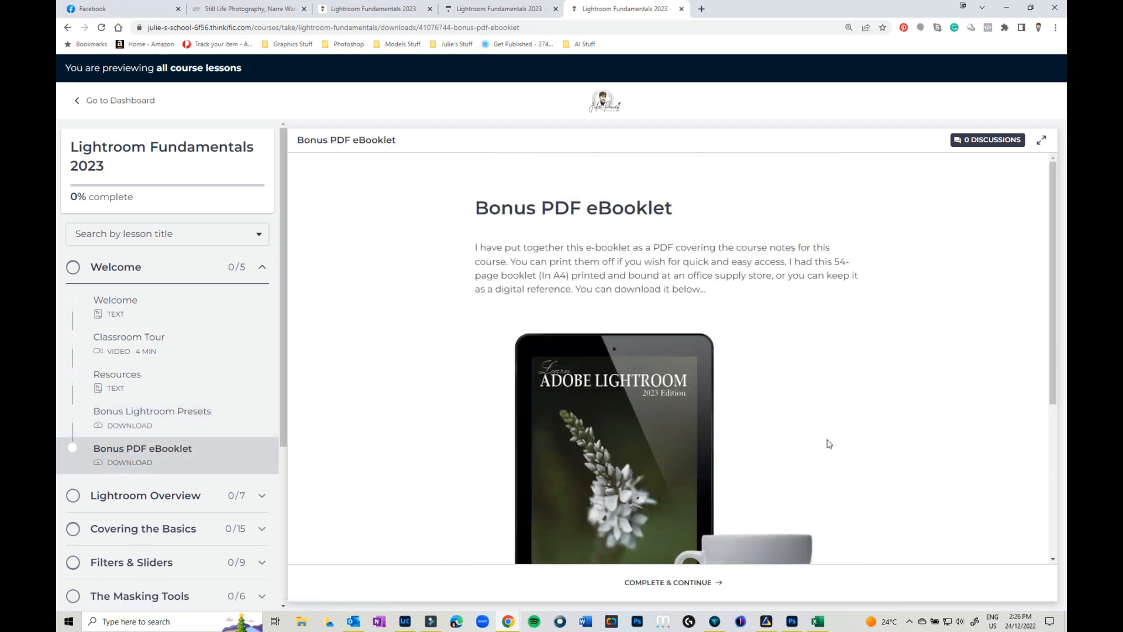
{"action": "scroll", "scroll_direction": "down", "scroll_amount": 3}
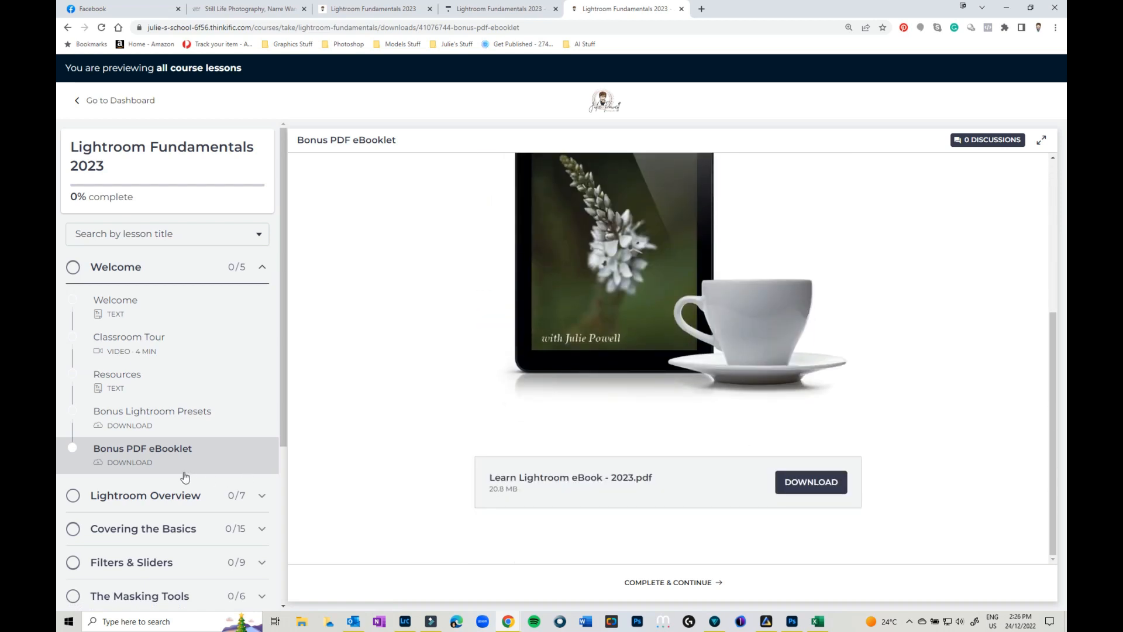
{"action": "scroll", "scroll_direction": "down", "scroll_amount": 3}
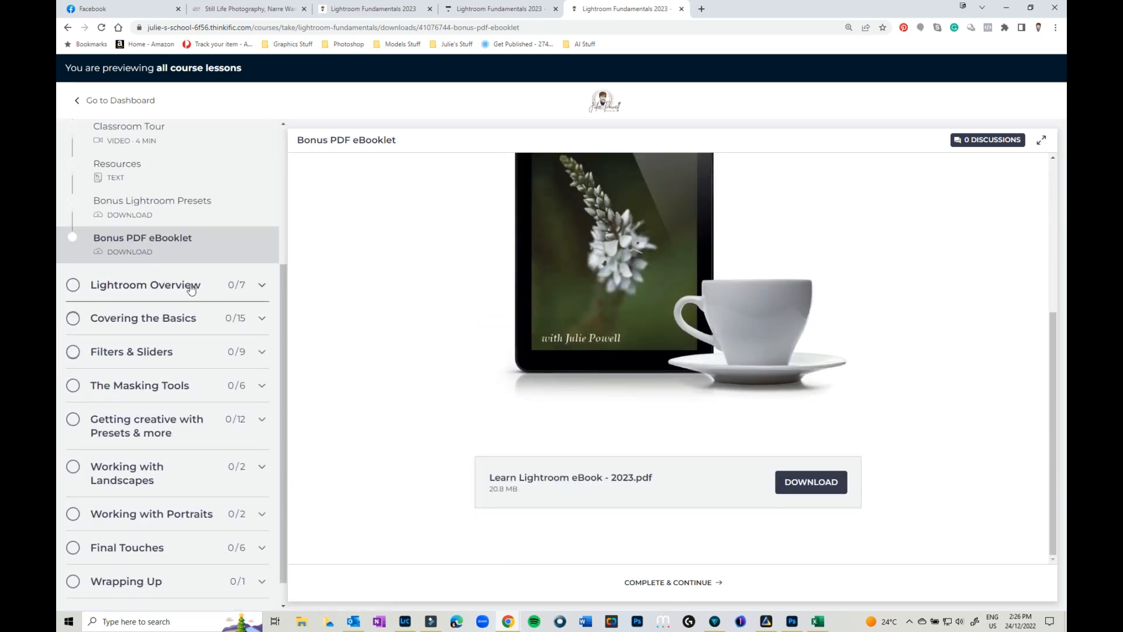
{"action": "mouse_move", "coordinate": [171, 325]}
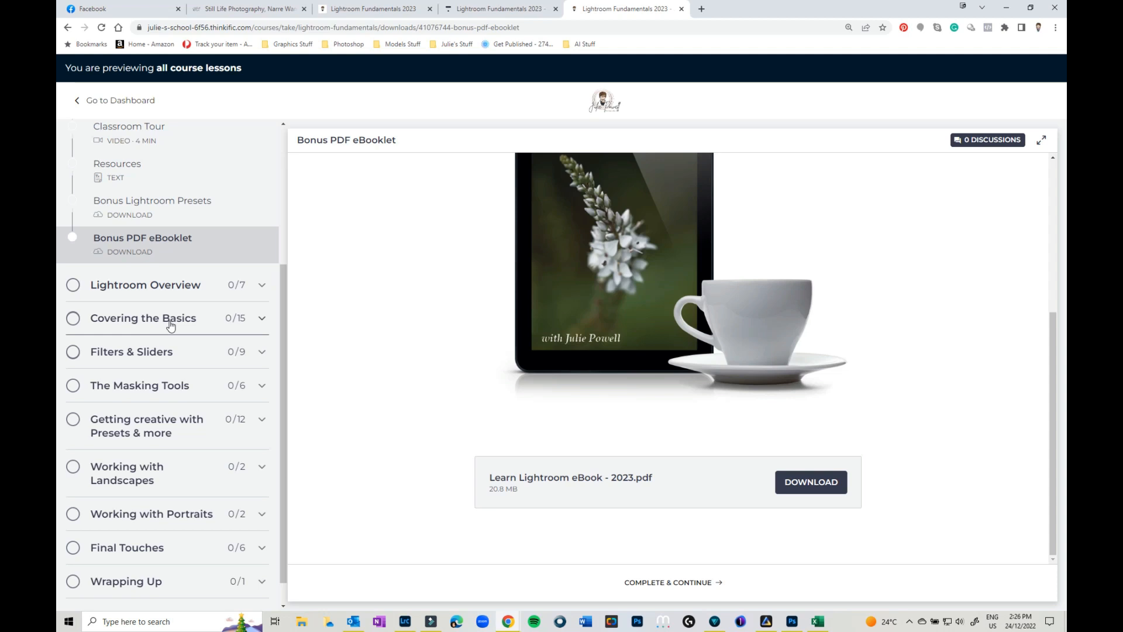
{"action": "mouse_move", "coordinate": [151, 333]}
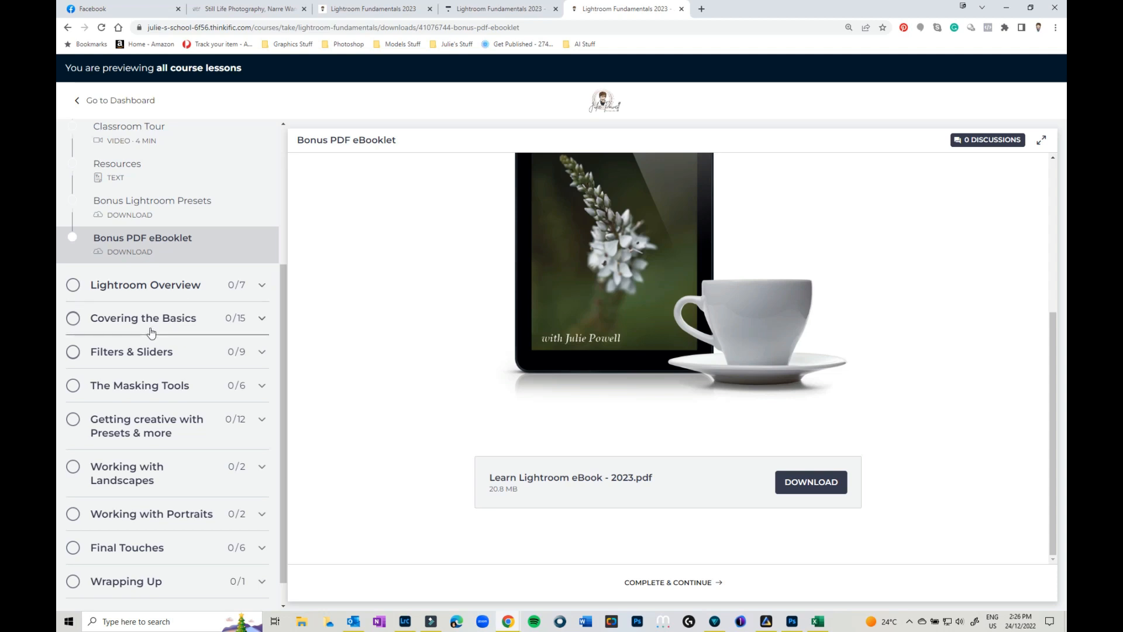
{"action": "mouse_move", "coordinate": [150, 354]}
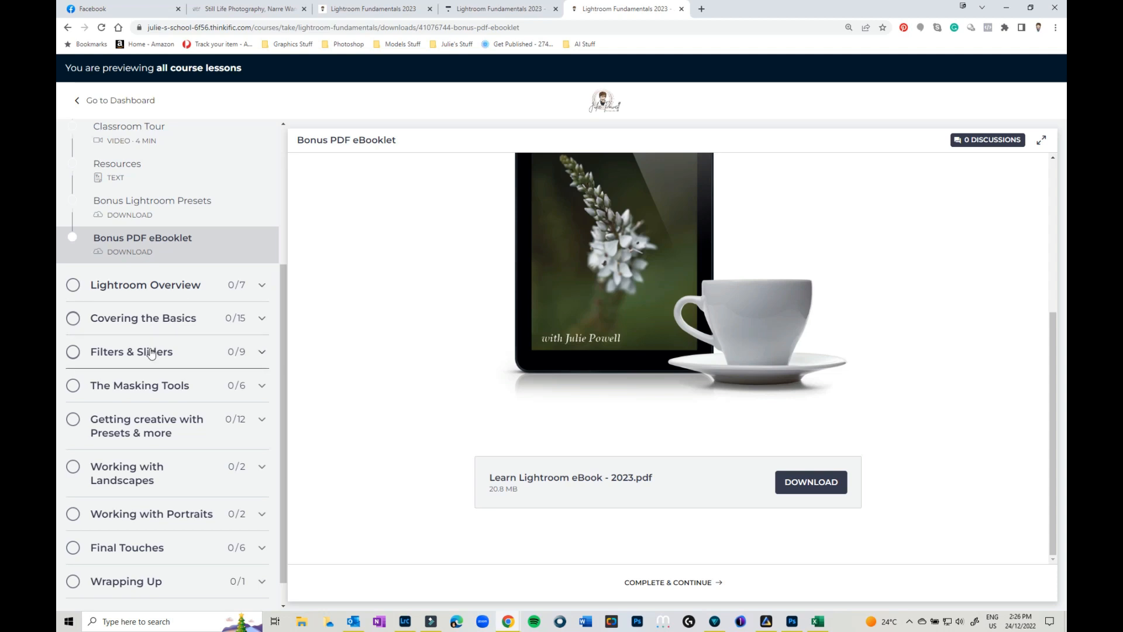
{"action": "mouse_move", "coordinate": [178, 395]}
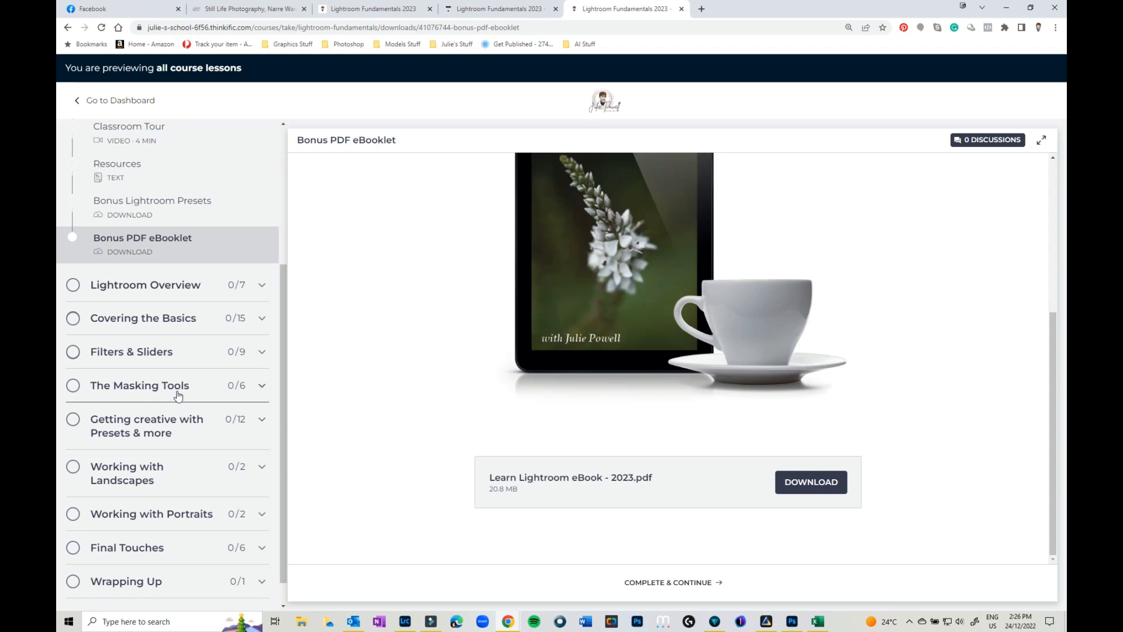
{"action": "mouse_move", "coordinate": [170, 427]}
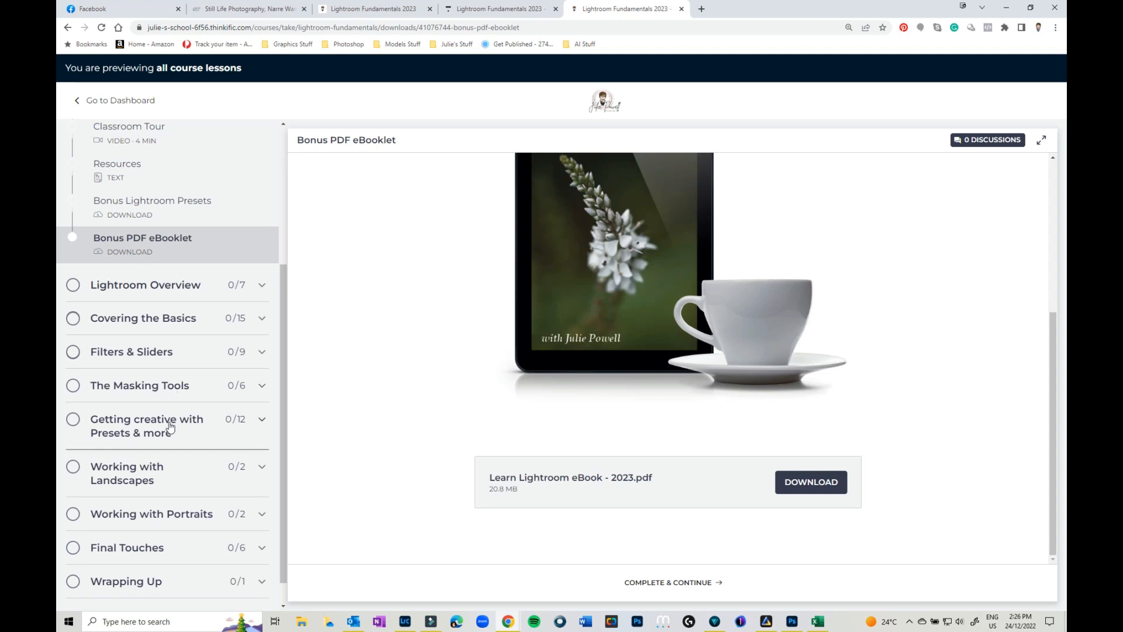
{"action": "mouse_move", "coordinate": [170, 521]}
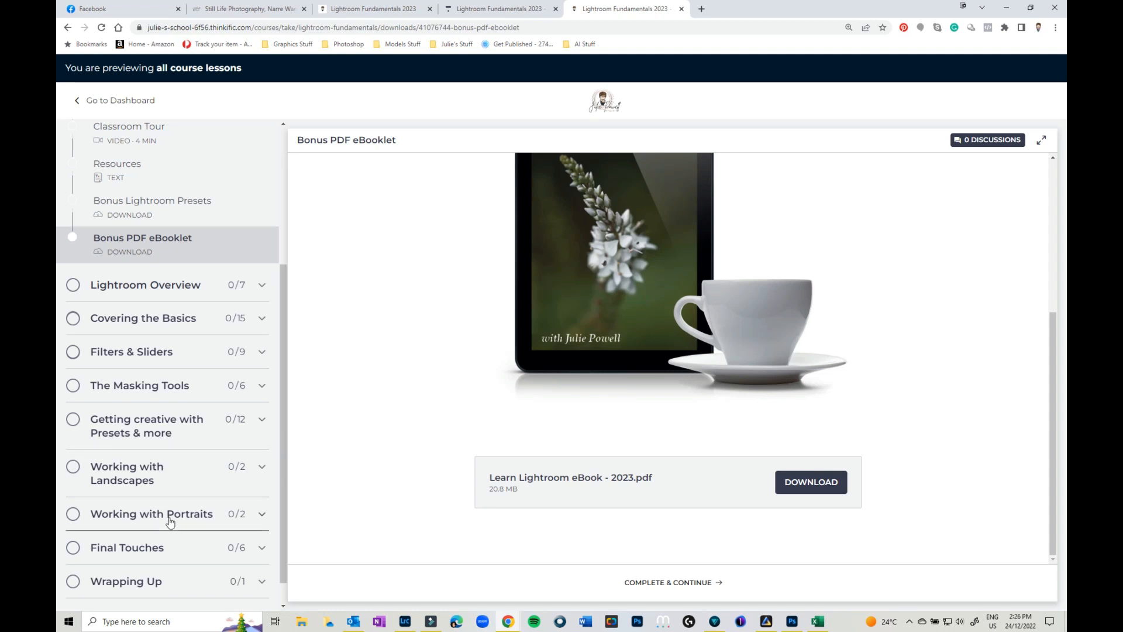
{"action": "scroll", "scroll_direction": "down", "scroll_amount": 3}
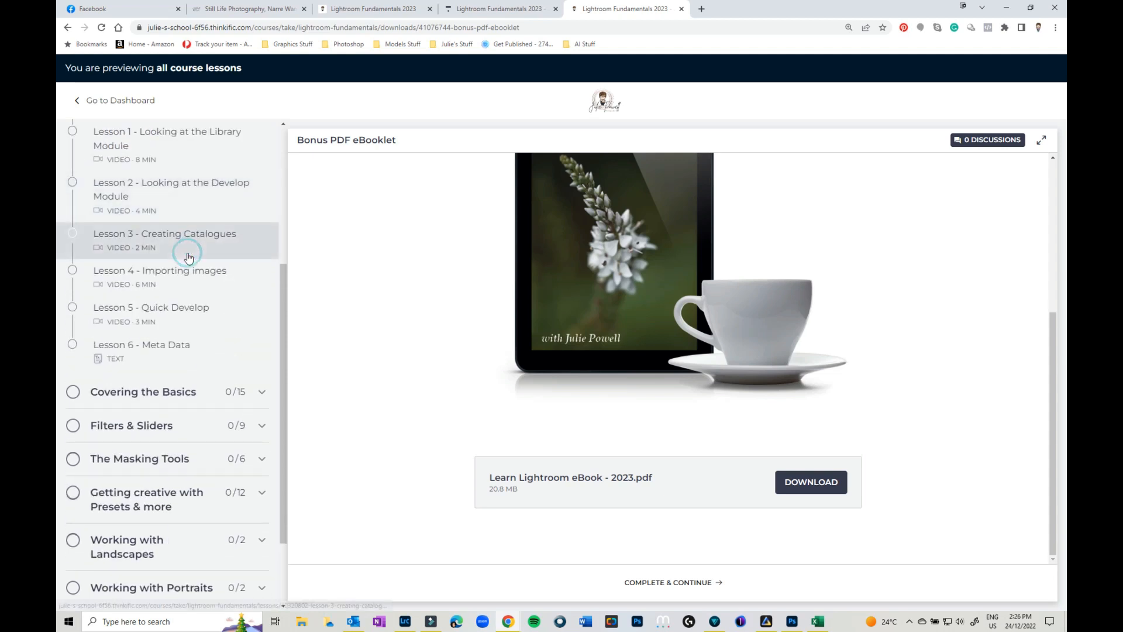
{"action": "scroll", "scroll_direction": "up", "scroll_amount": 3}
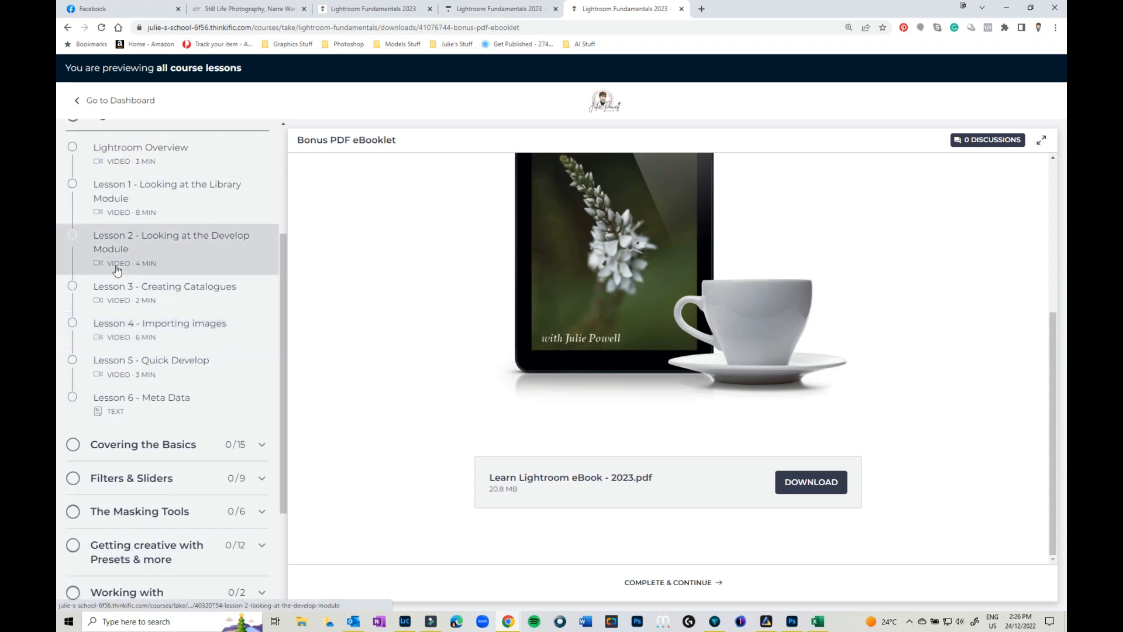
{"action": "mouse_move", "coordinate": [141, 205]}
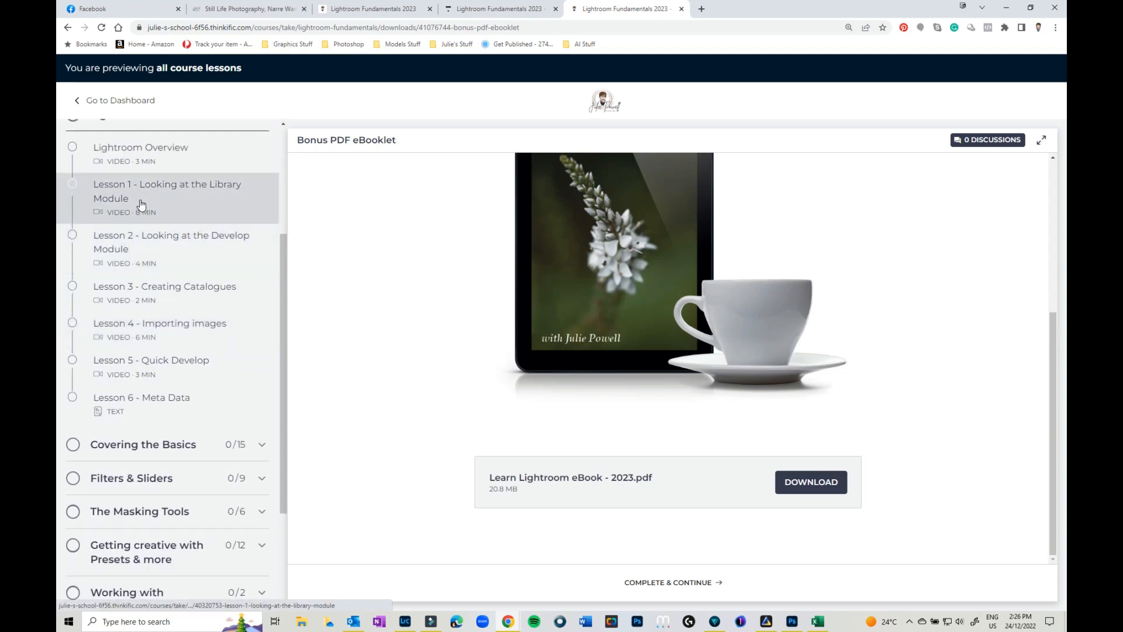
{"action": "mouse_move", "coordinate": [166, 192]}
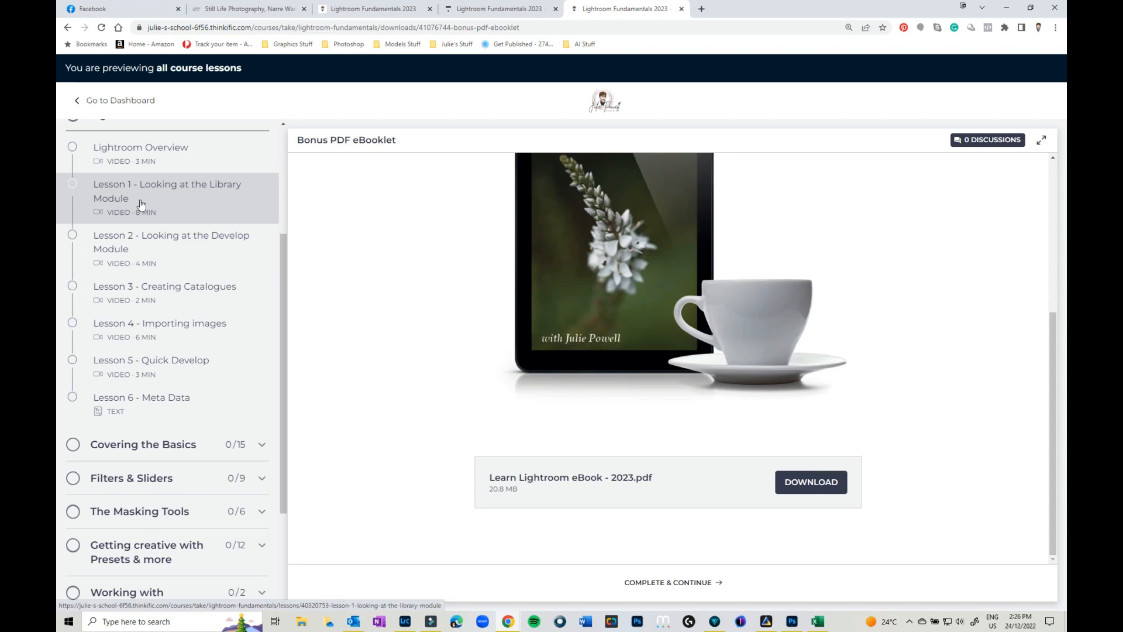
{"action": "mouse_move", "coordinate": [140, 248]}
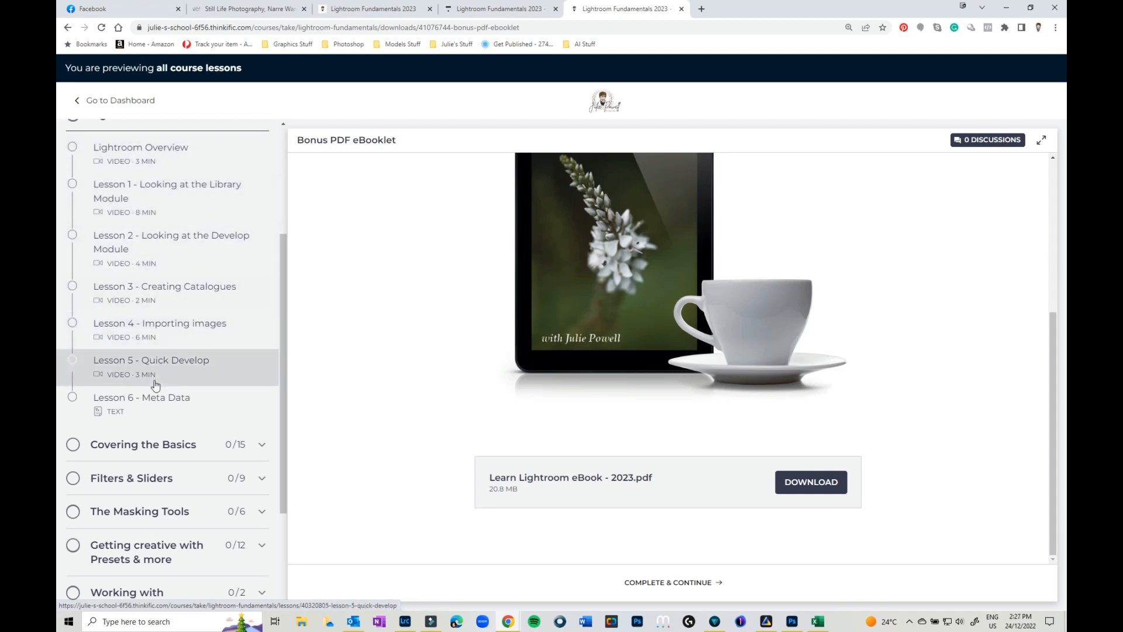
{"action": "mouse_move", "coordinate": [141, 397]}
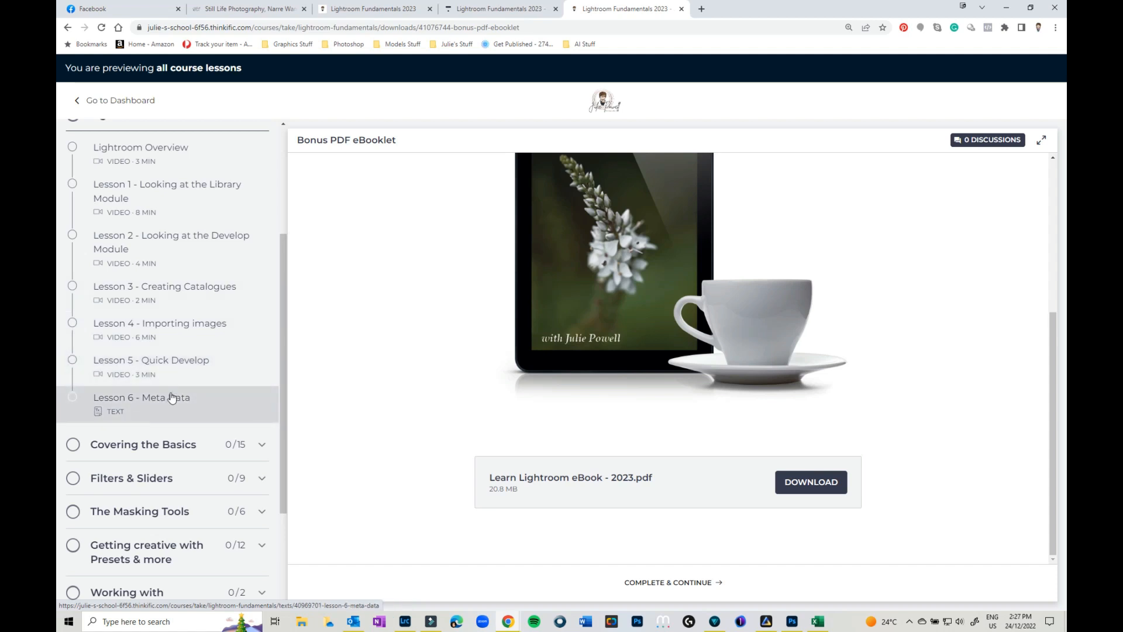
{"action": "mouse_move", "coordinate": [140, 234]}
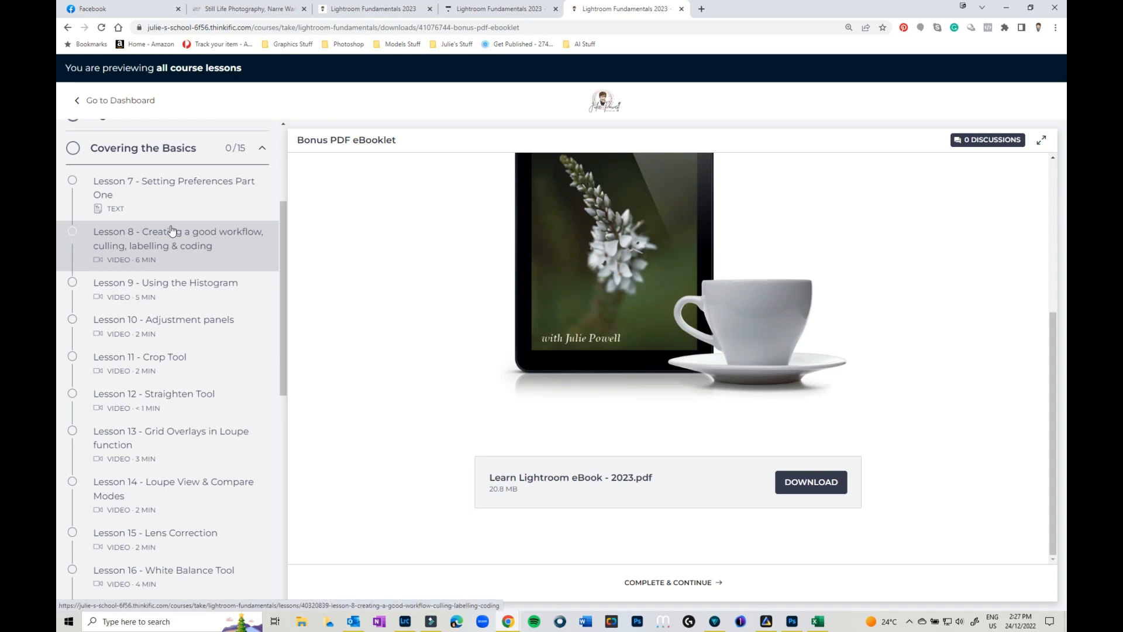
{"action": "mouse_move", "coordinate": [210, 413]}
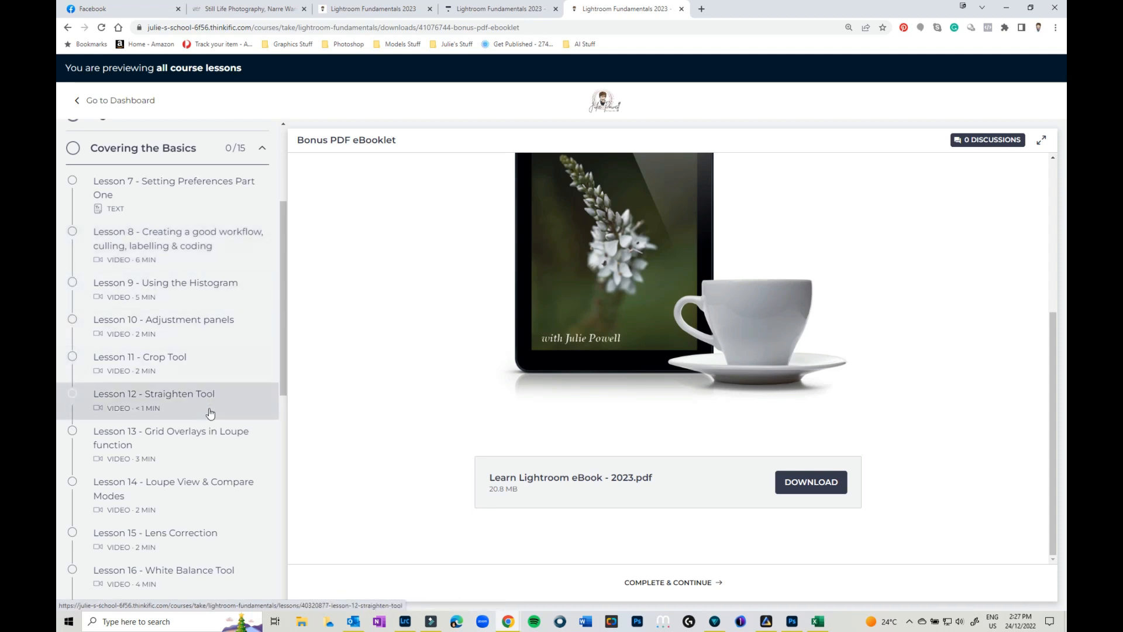
Expand the Filters & Sliders module and scroll down to Working with Landscapes' case studies
{"action": "scroll", "scroll_direction": "down", "scroll_amount": 3}
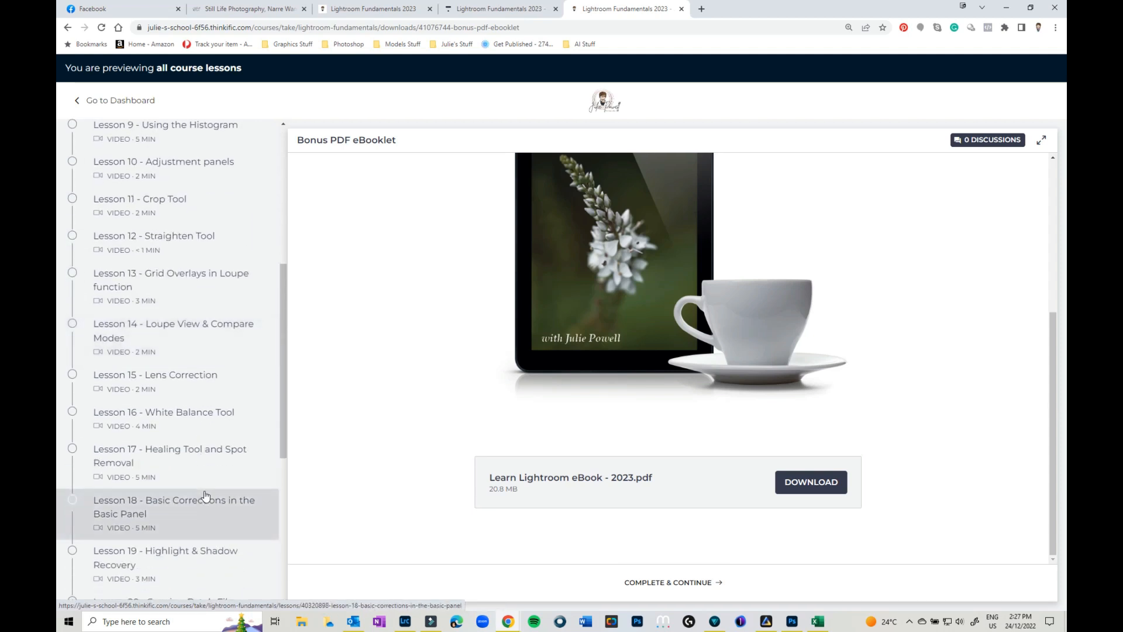
{"action": "scroll", "scroll_direction": "down", "scroll_amount": 3}
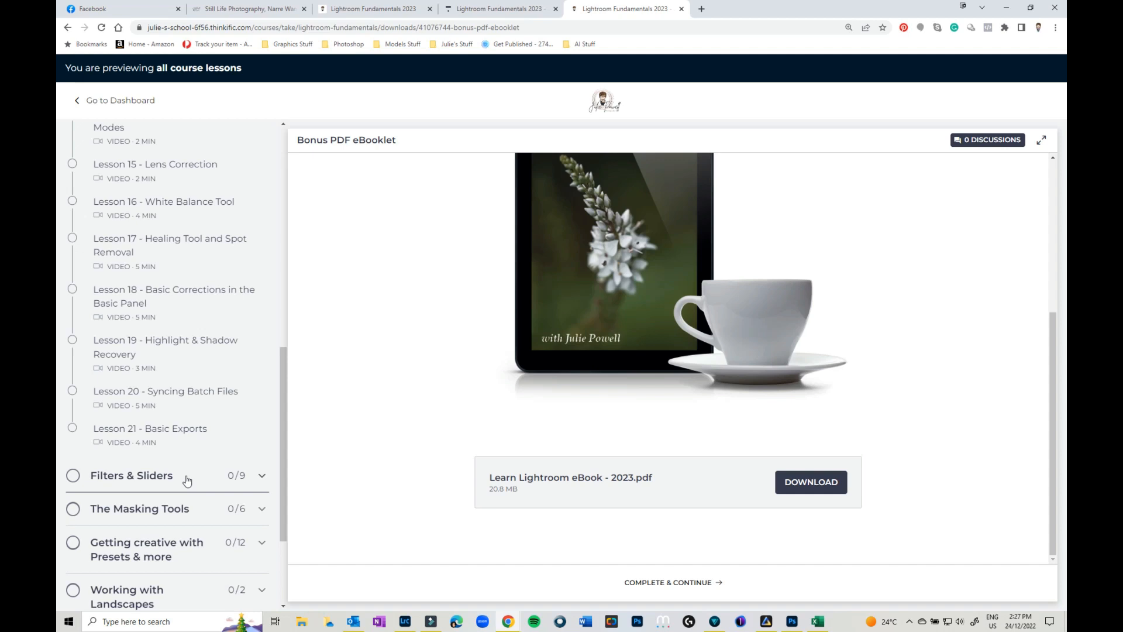
{"action": "left_click", "coordinate": [132, 475]}
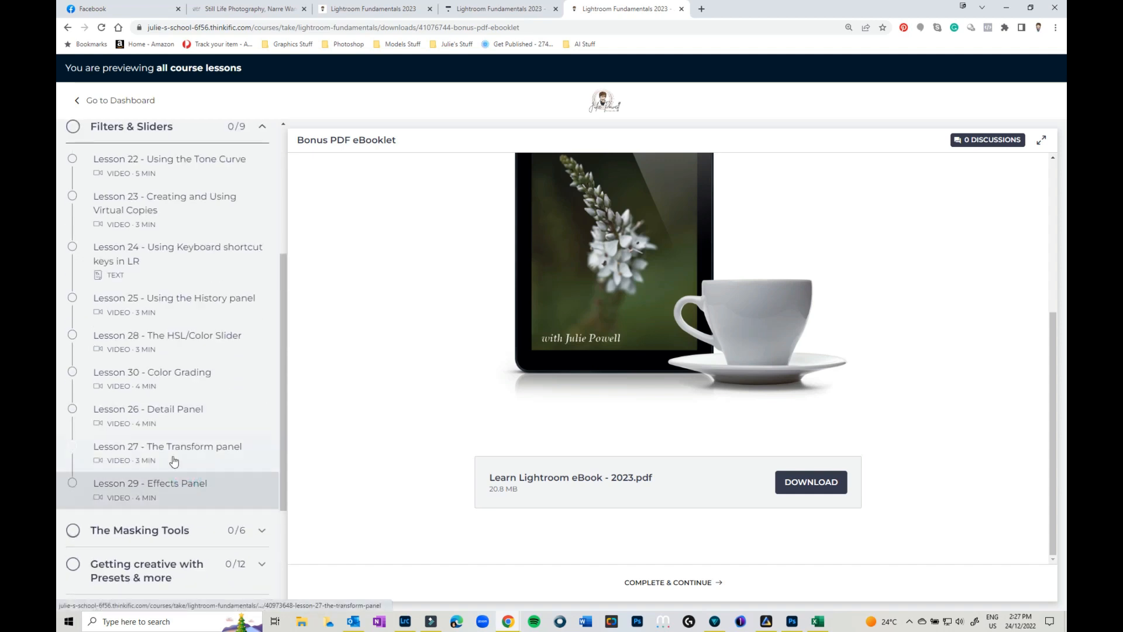
{"action": "mouse_move", "coordinate": [170, 418]}
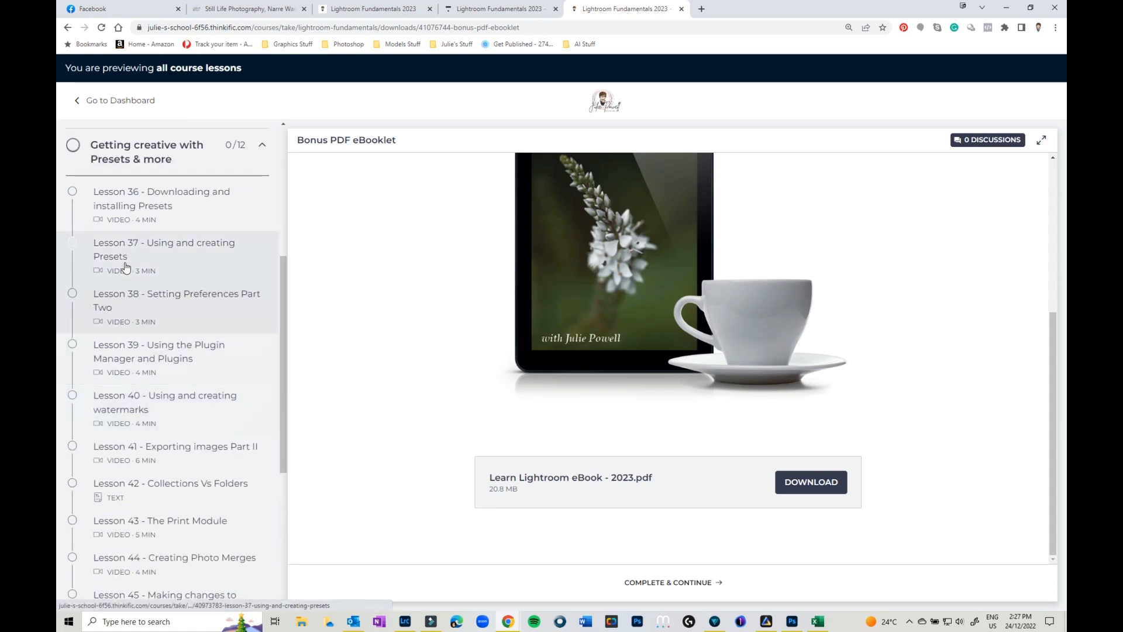
{"action": "mouse_move", "coordinate": [224, 328]}
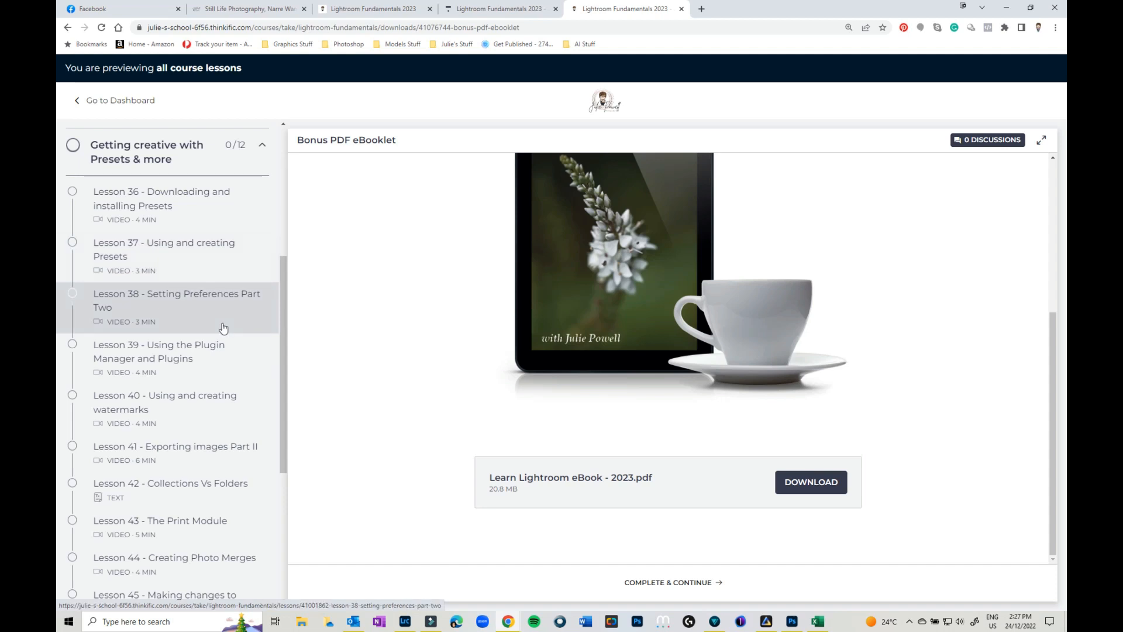
{"action": "scroll", "scroll_direction": "down", "scroll_amount": 3}
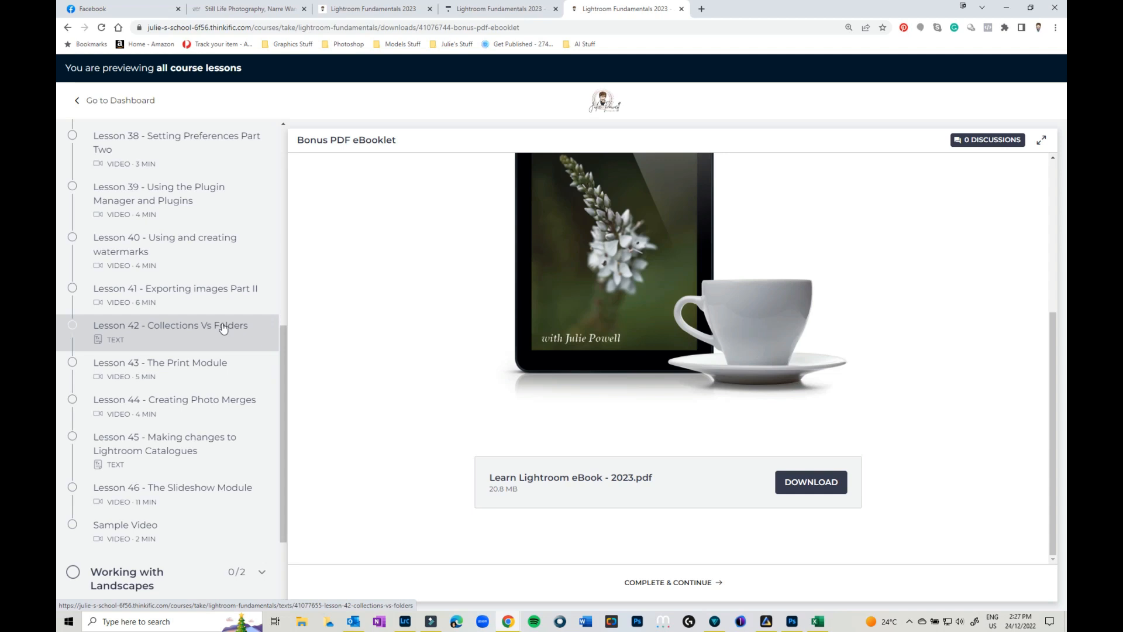
{"action": "scroll", "scroll_direction": "down", "scroll_amount": 3}
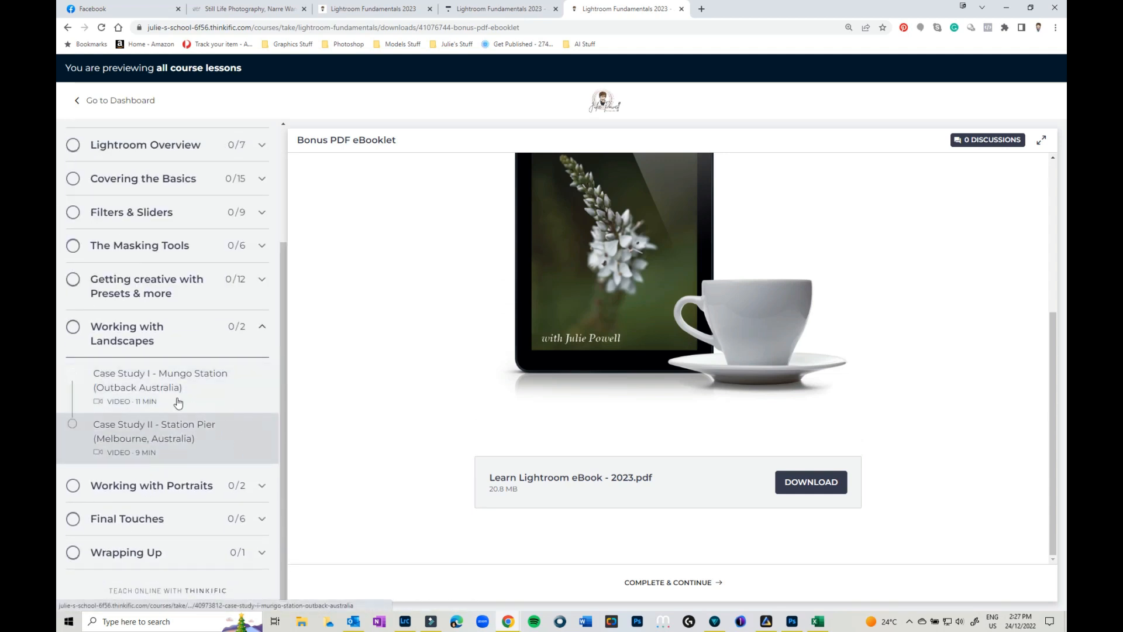
{"action": "mouse_move", "coordinate": [156, 450]}
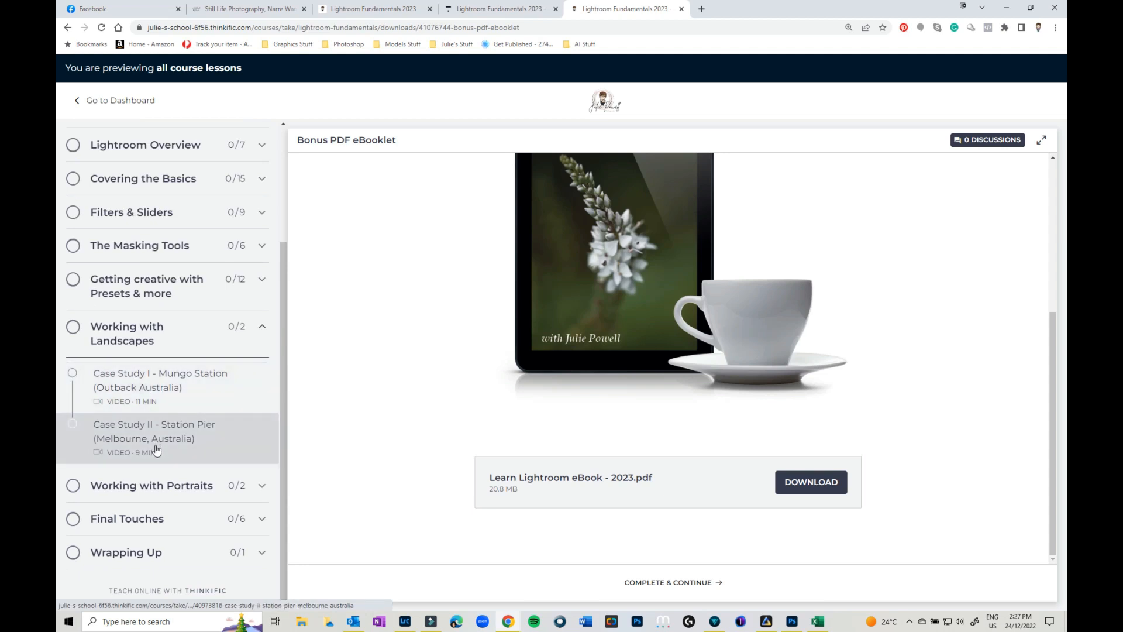
Open Case Study I - Mungo Station, play its video, and view the barn-at-sunset photo
{"action": "left_click", "coordinate": [160, 387]}
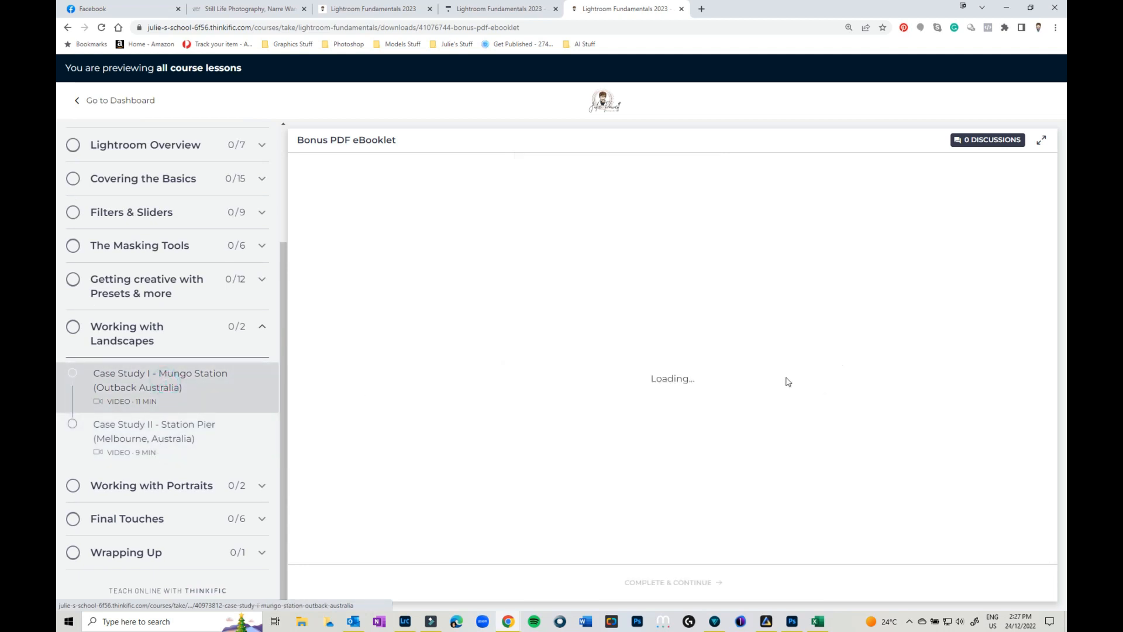
{"action": "left_click", "coordinate": [160, 387]}
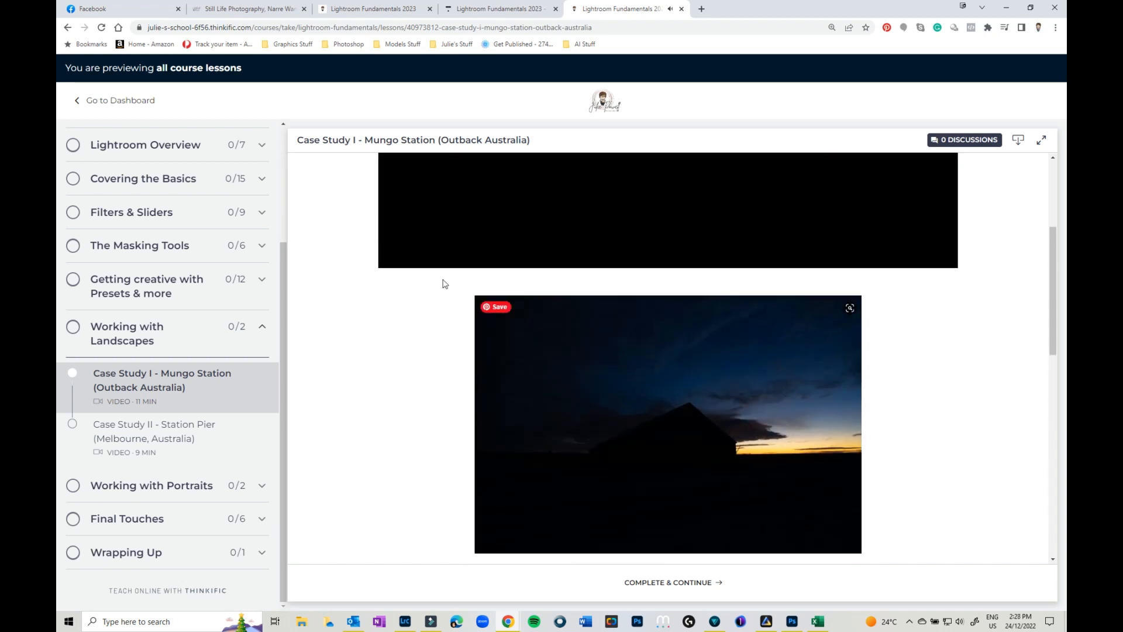
{"action": "left_click", "coordinate": [667, 581]}
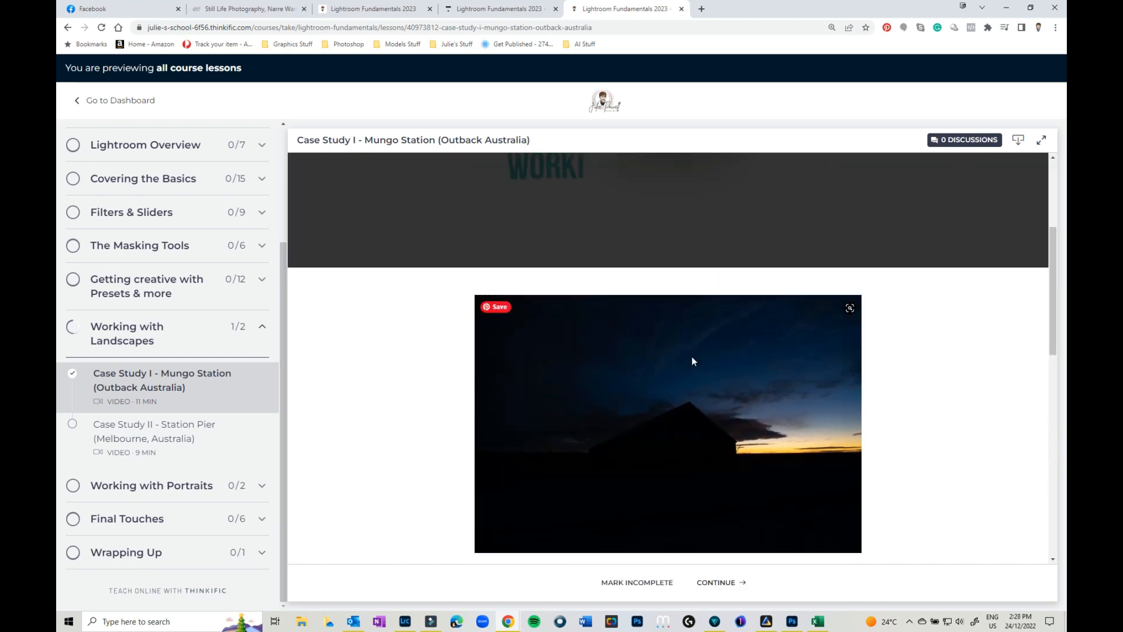
{"action": "scroll", "scroll_direction": "up", "scroll_amount": 3}
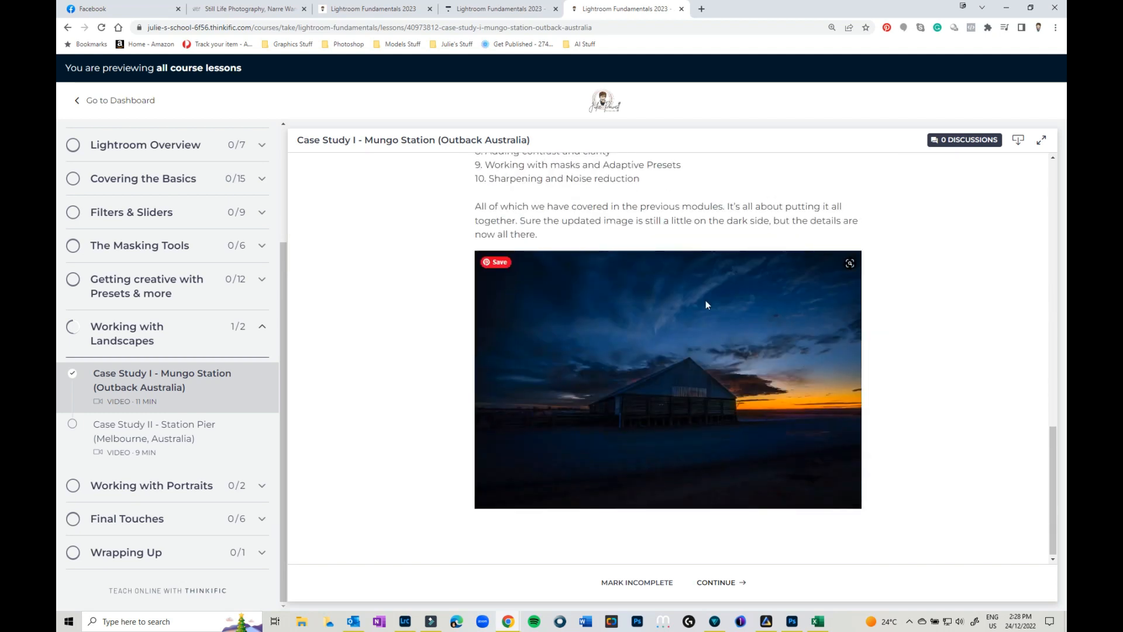
{"action": "mouse_move", "coordinate": [147, 438]}
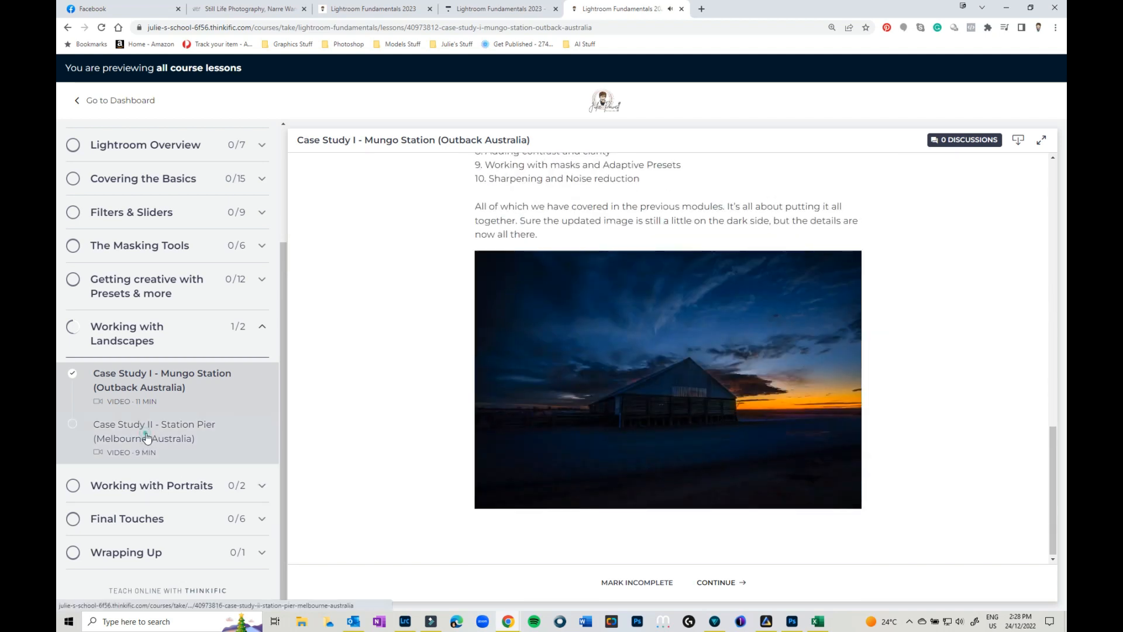
Open Case Study II - Station Pier and scroll to its editing steps
{"action": "left_click", "coordinate": [154, 430]}
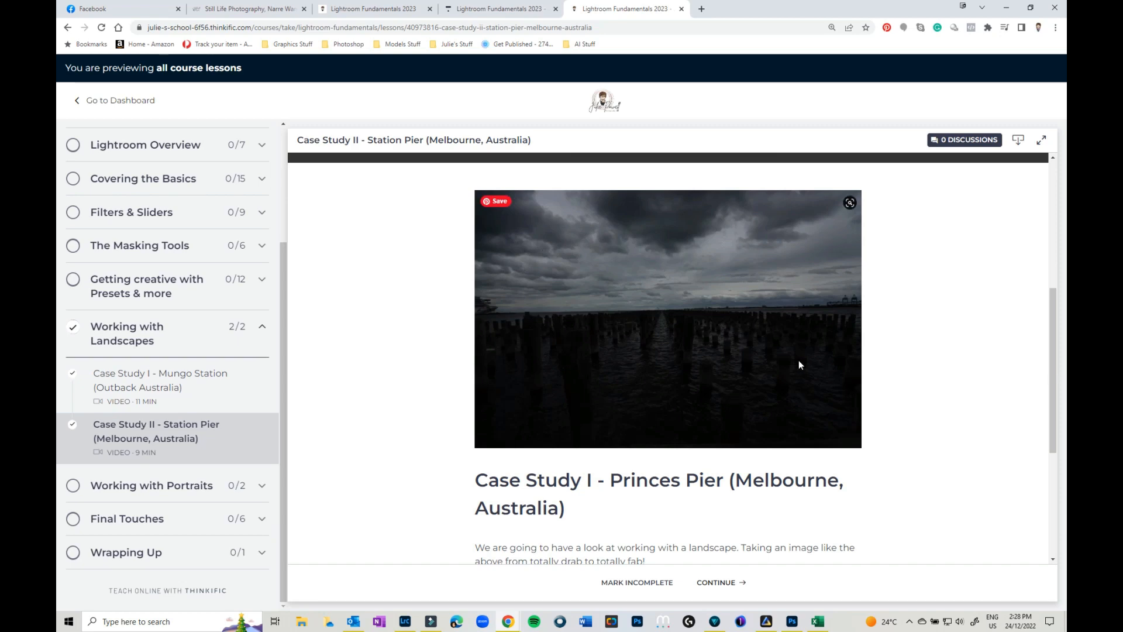
{"action": "scroll", "scroll_direction": "down", "scroll_amount": 3}
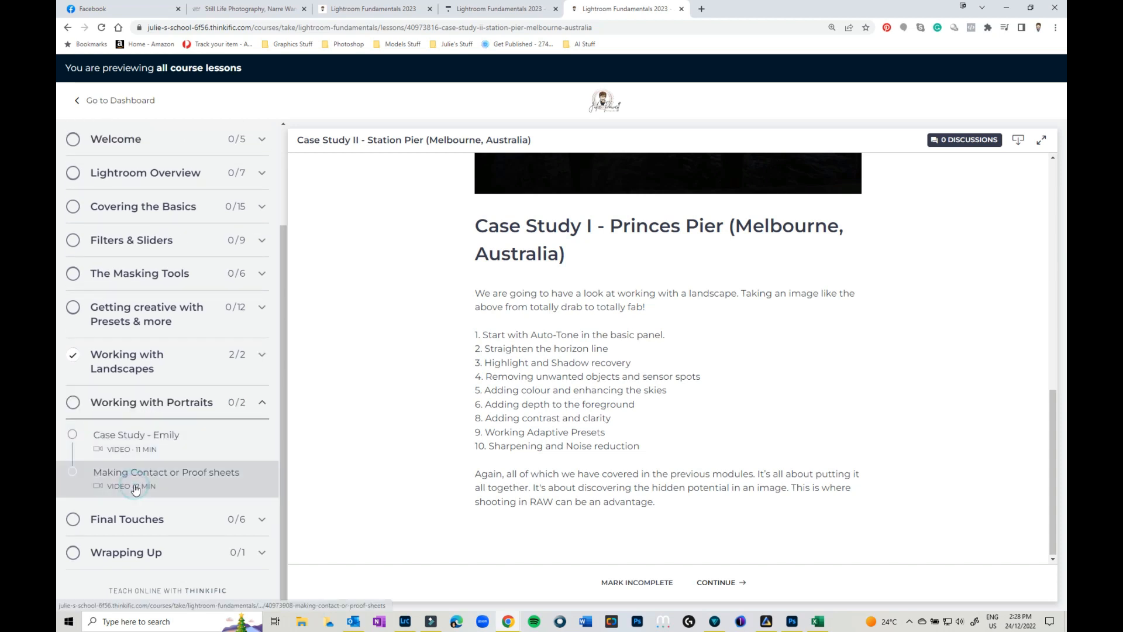
Open Case Study - Emily, scroll to the final portrait, and expand Final Touches
{"action": "left_click", "coordinate": [136, 435]}
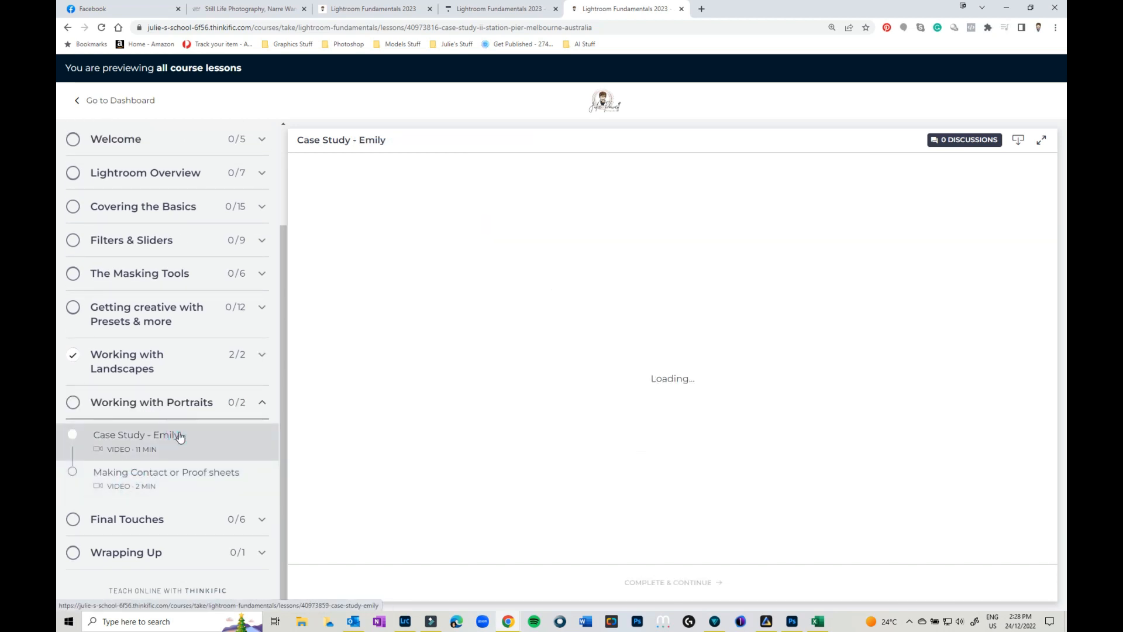
{"action": "left_click", "coordinate": [137, 435]}
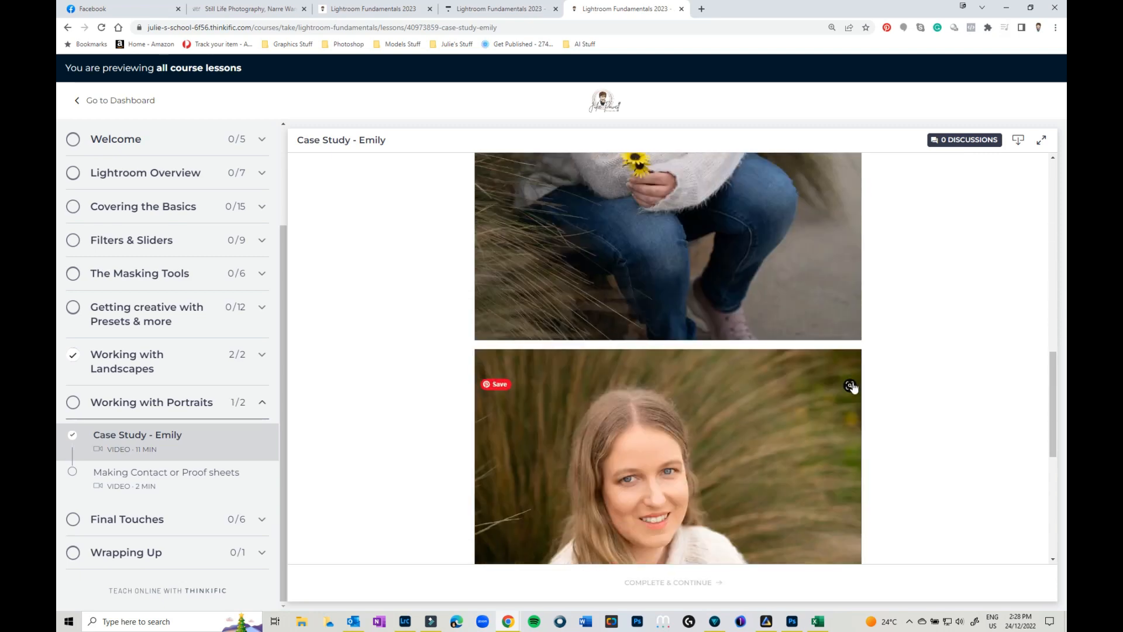
{"action": "scroll", "scroll_direction": "down", "scroll_amount": 3}
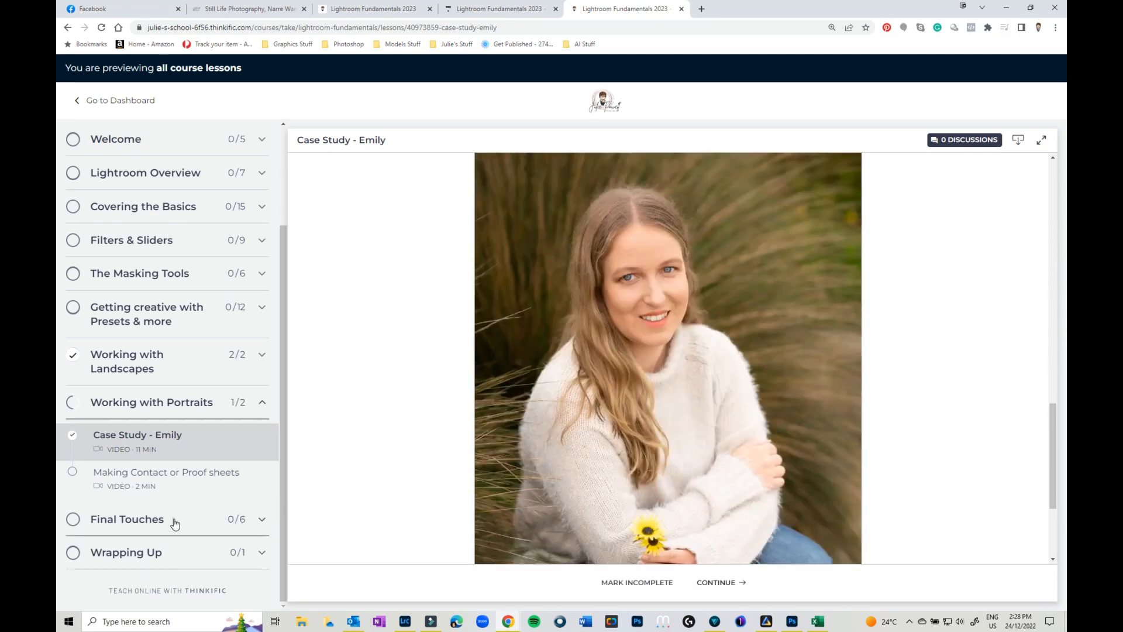
{"action": "left_click", "coordinate": [127, 519]}
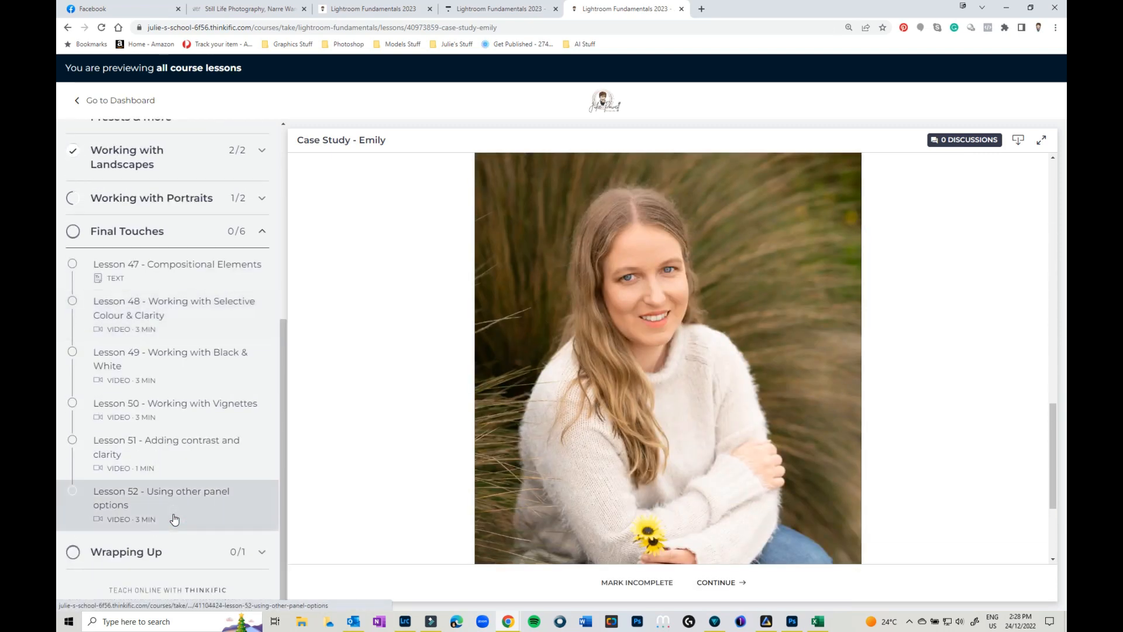